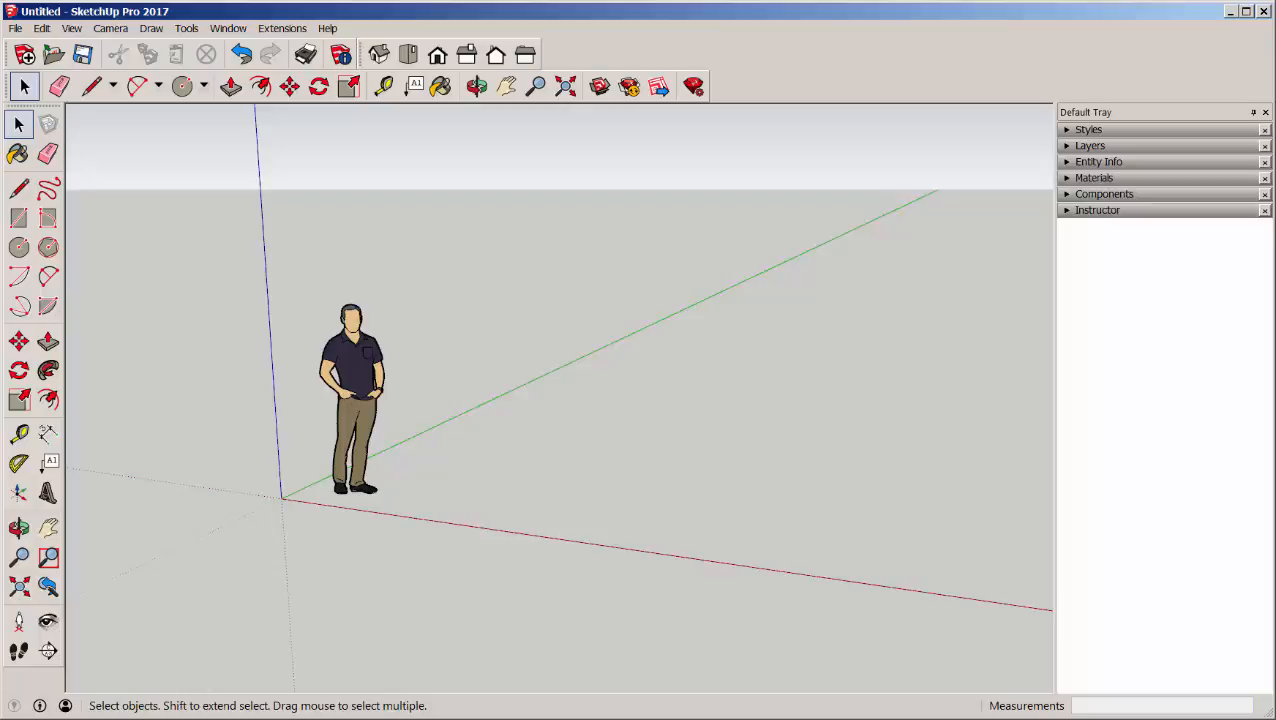
mouse_move(417, 430)
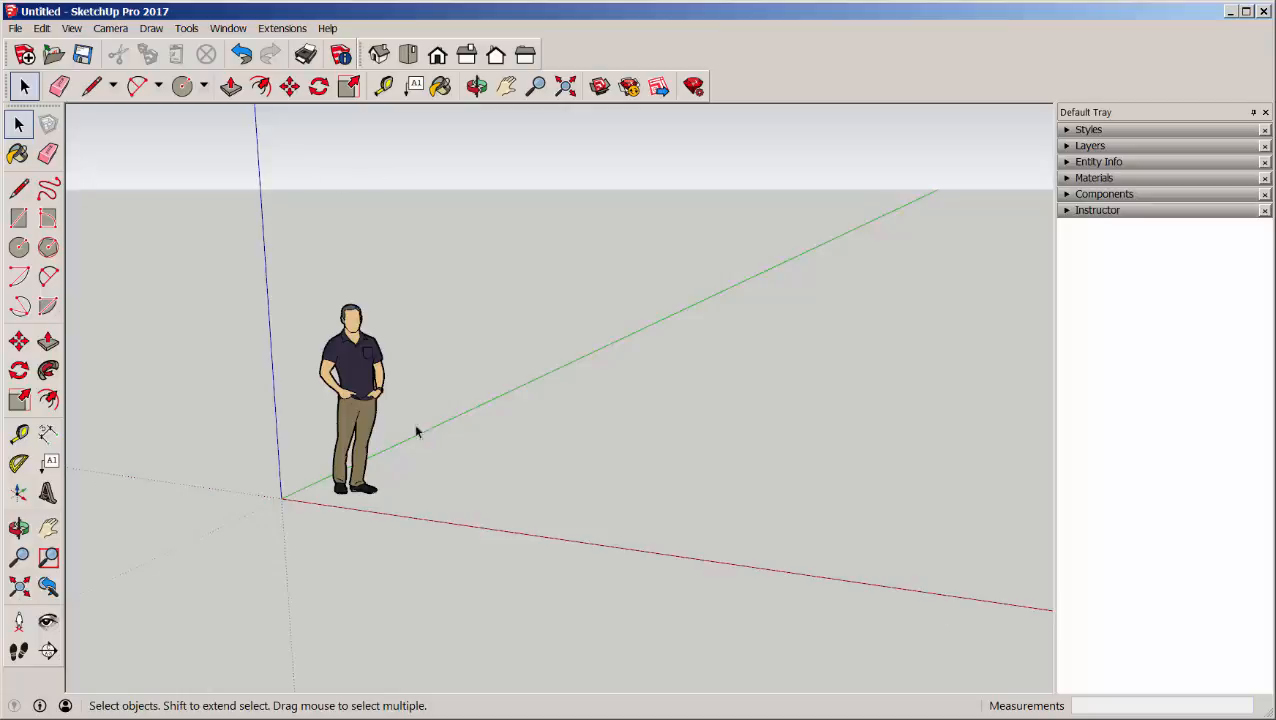
mouse_move(378, 530)
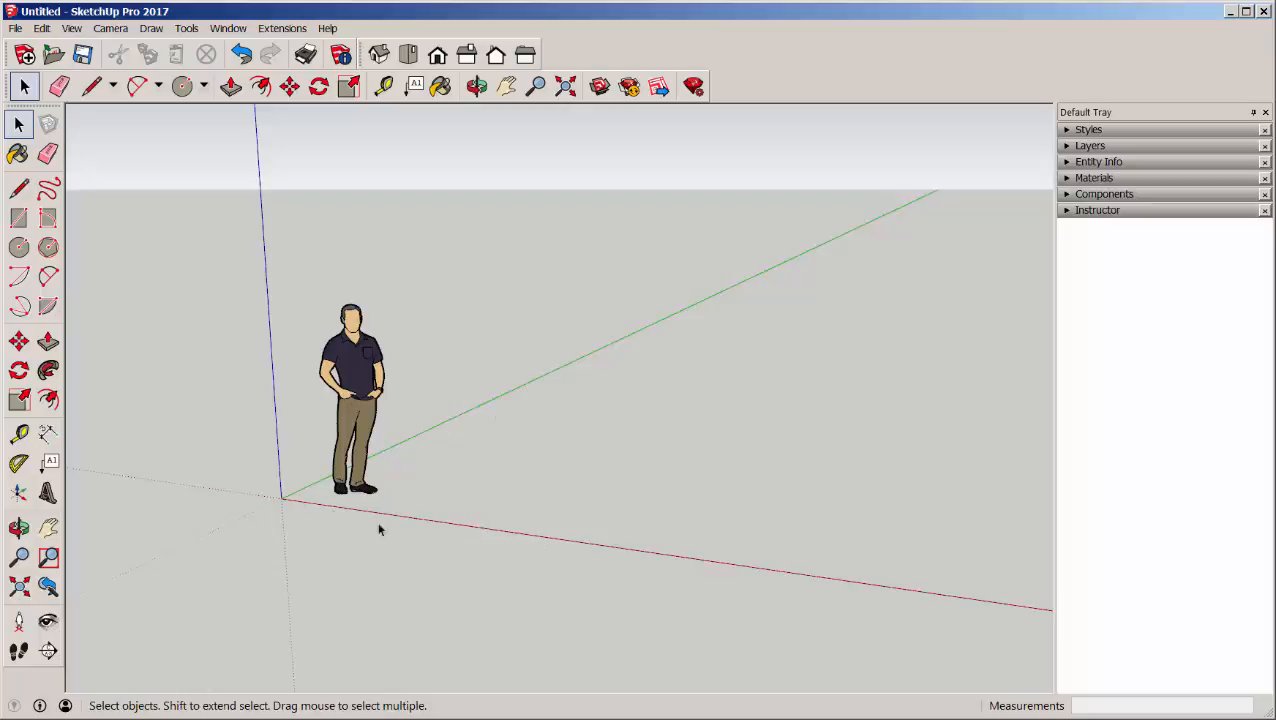
mouse_move(287, 490)
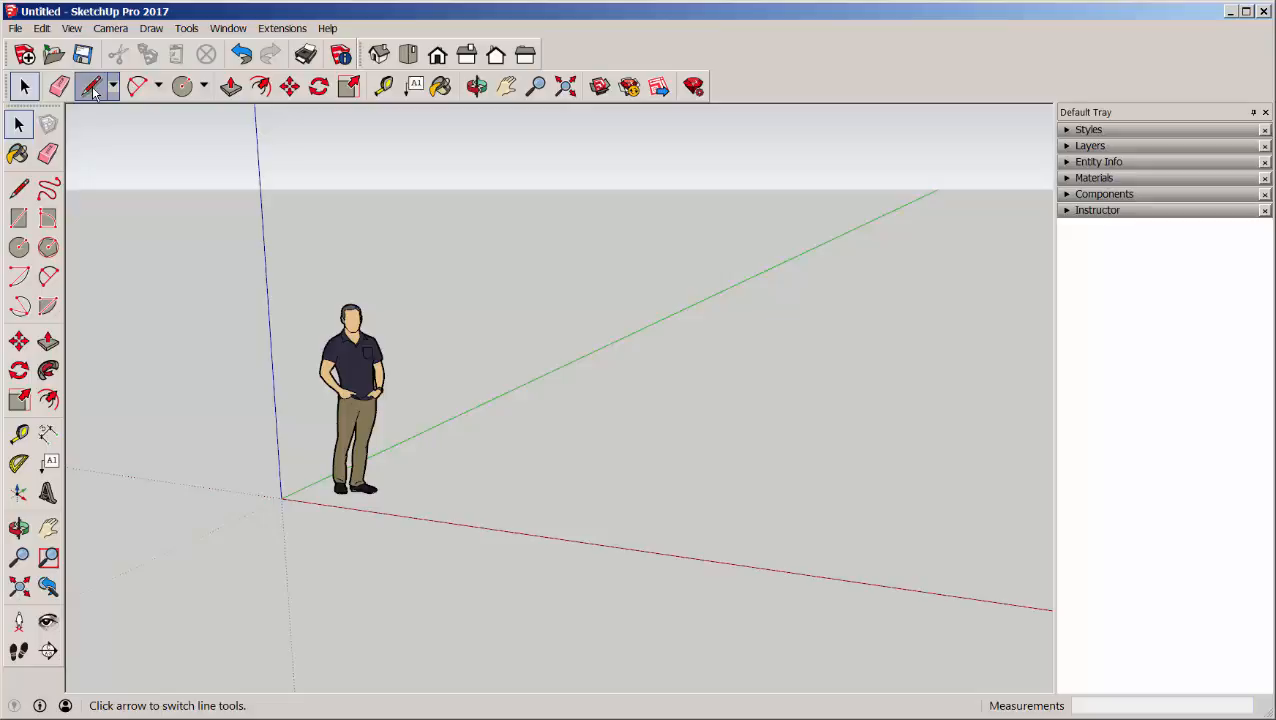
- Draw a closed four-edge rectangle face on the ground right of the scale figure
click(90, 86)
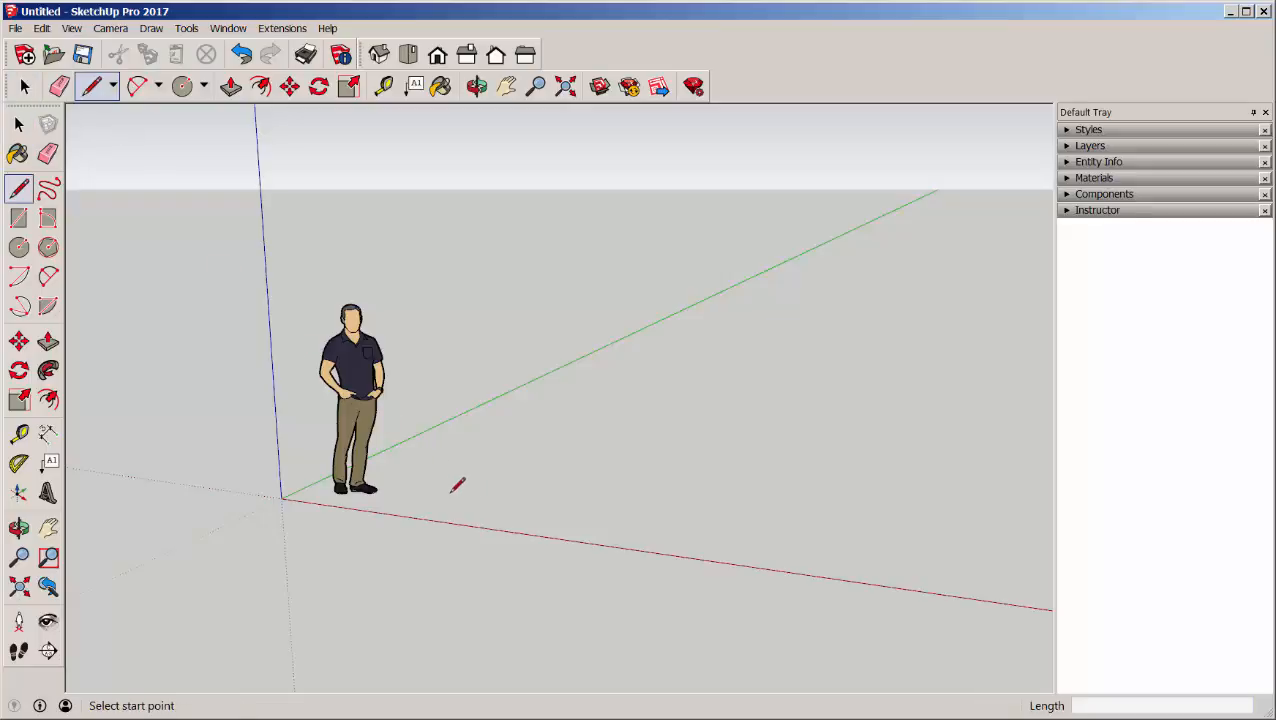
click(456, 485)
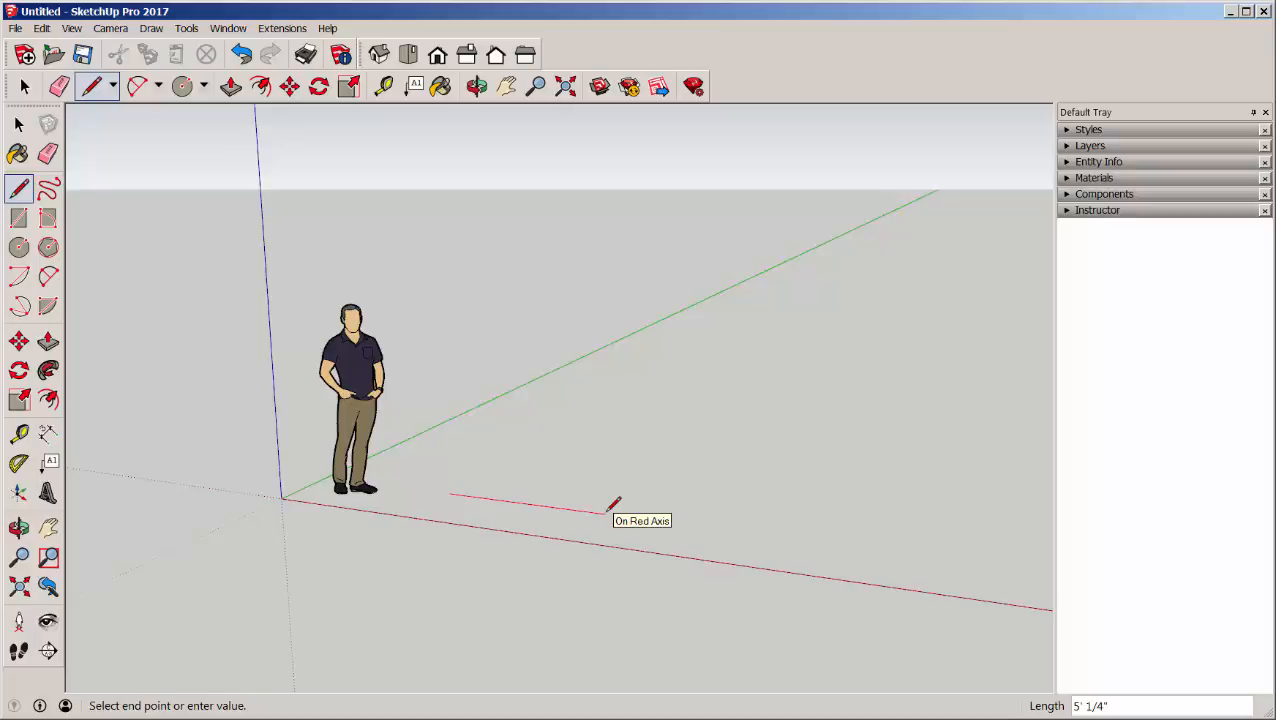
mouse_move(640, 485)
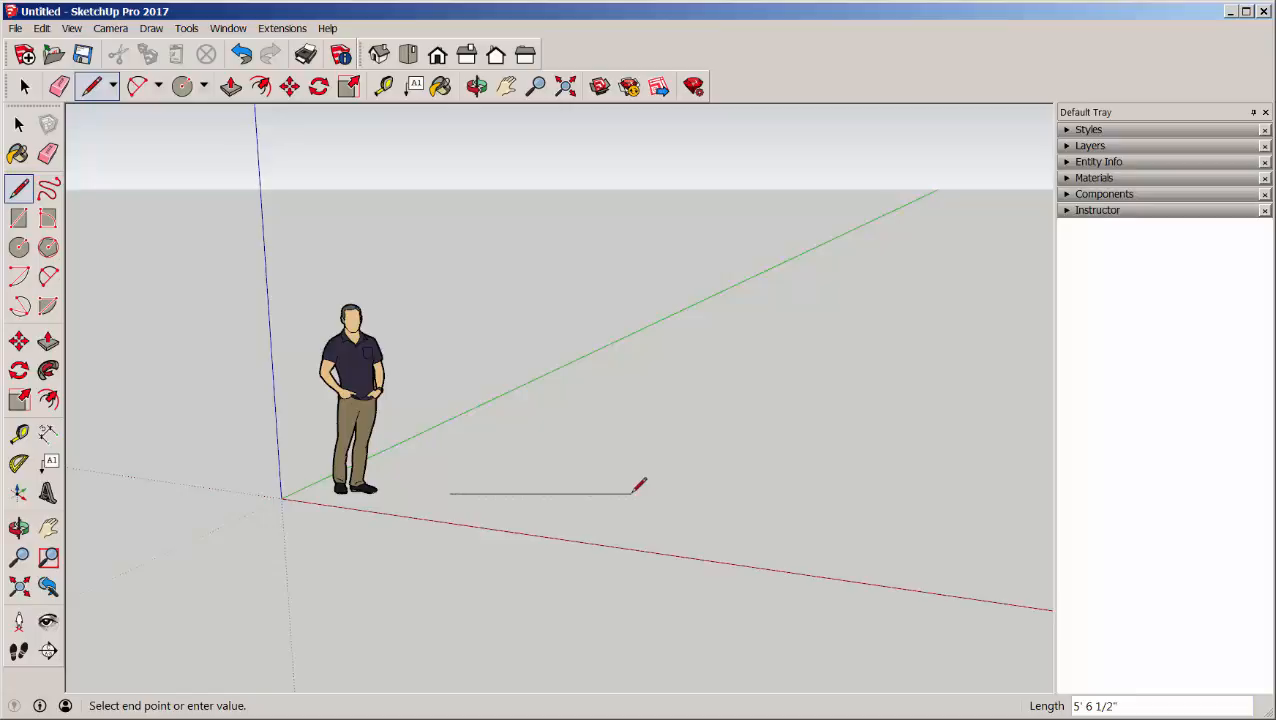
mouse_move(625, 500)
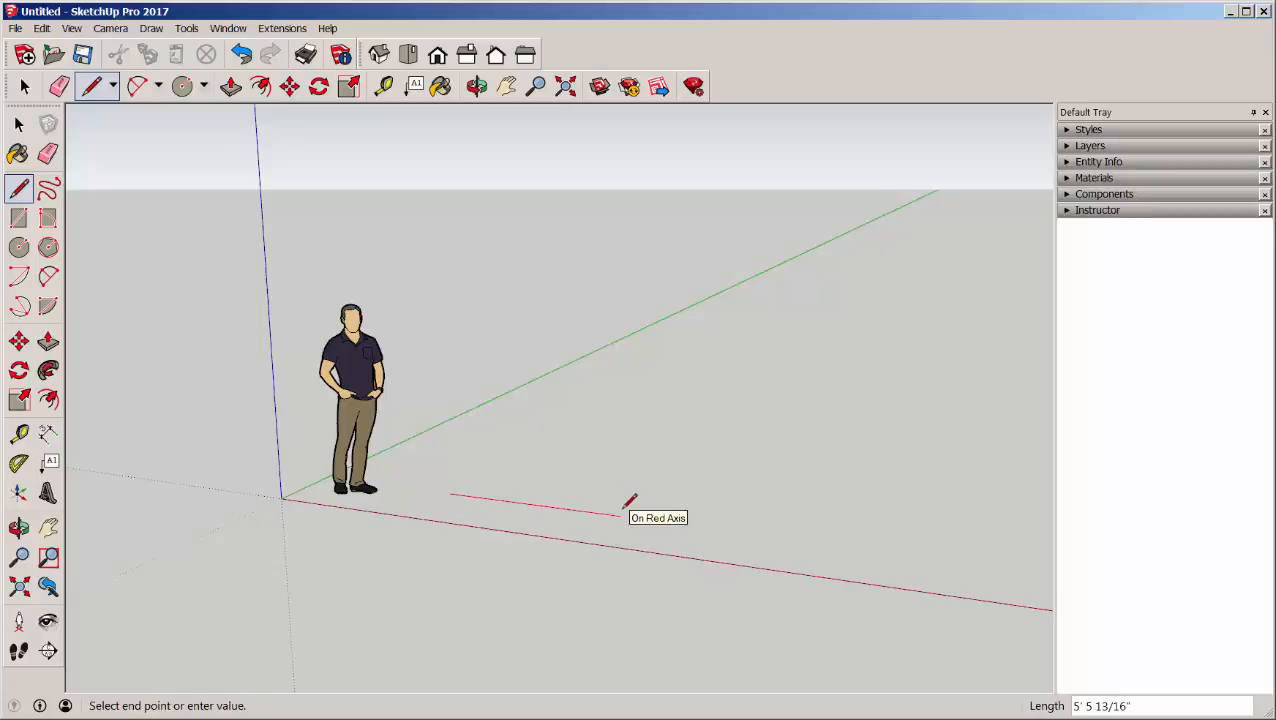
click(620, 515)
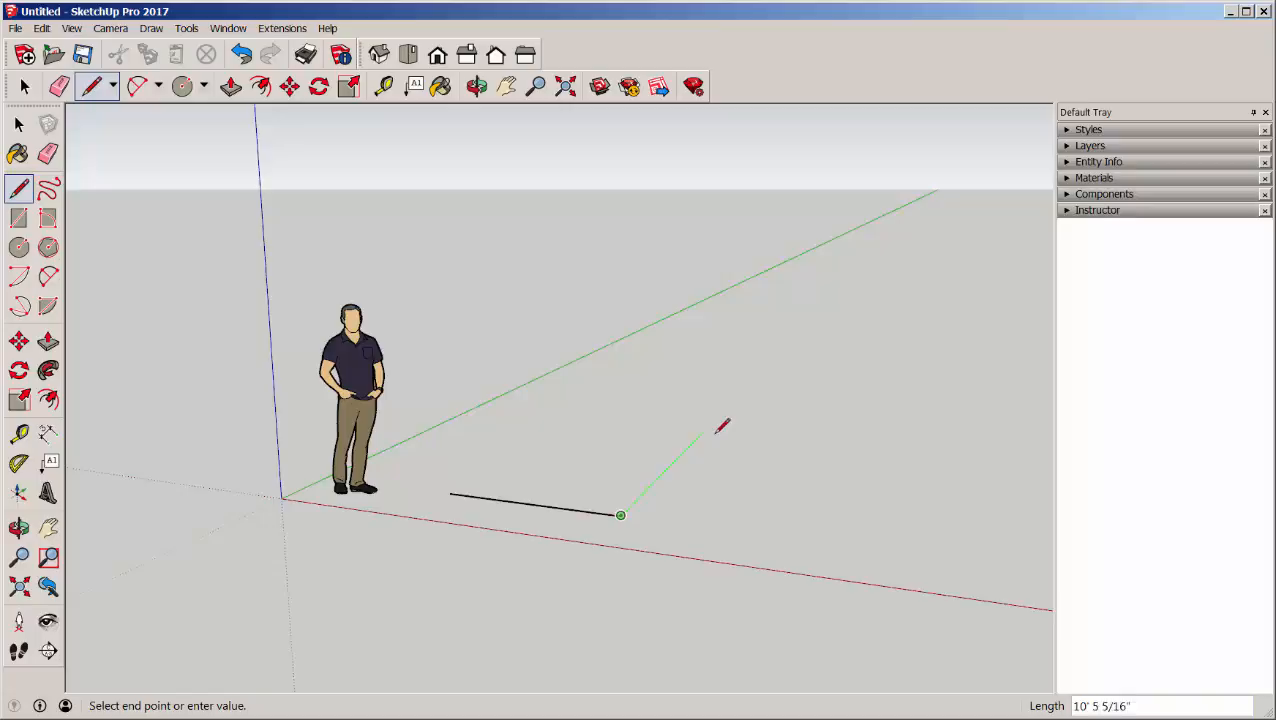
click(707, 428)
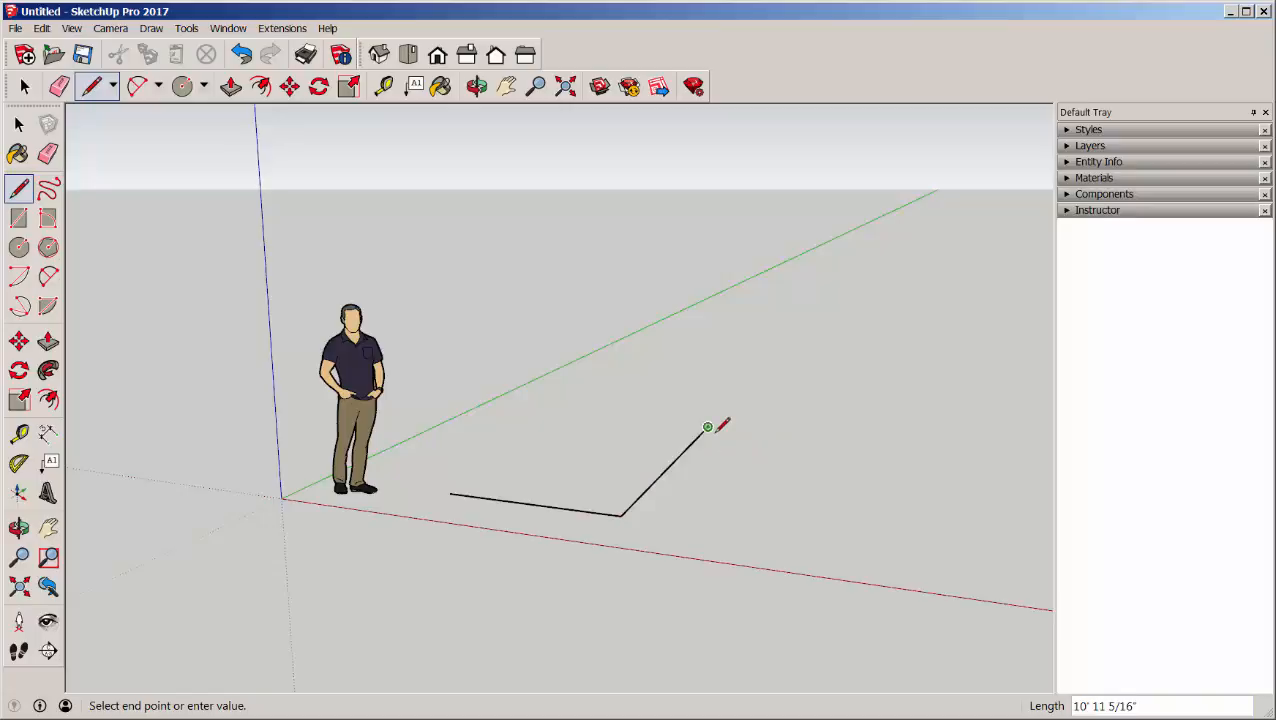
mouse_move(590, 408)
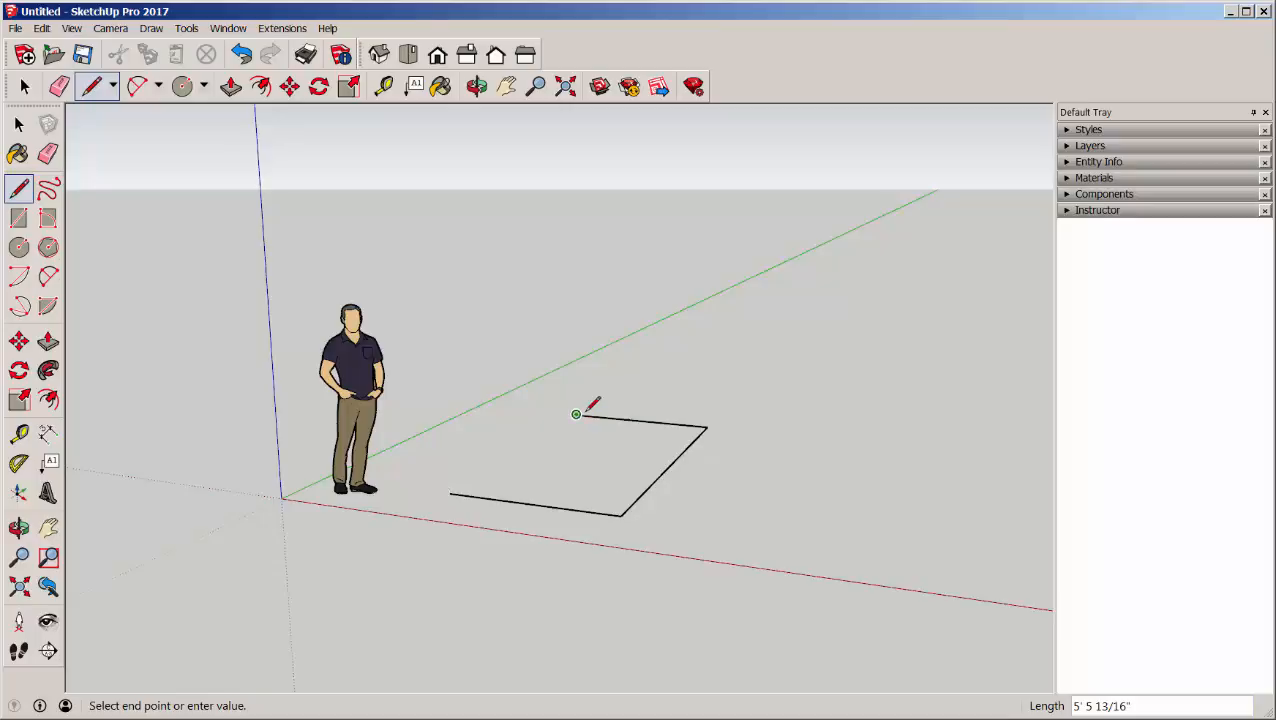
mouse_move(450, 493)
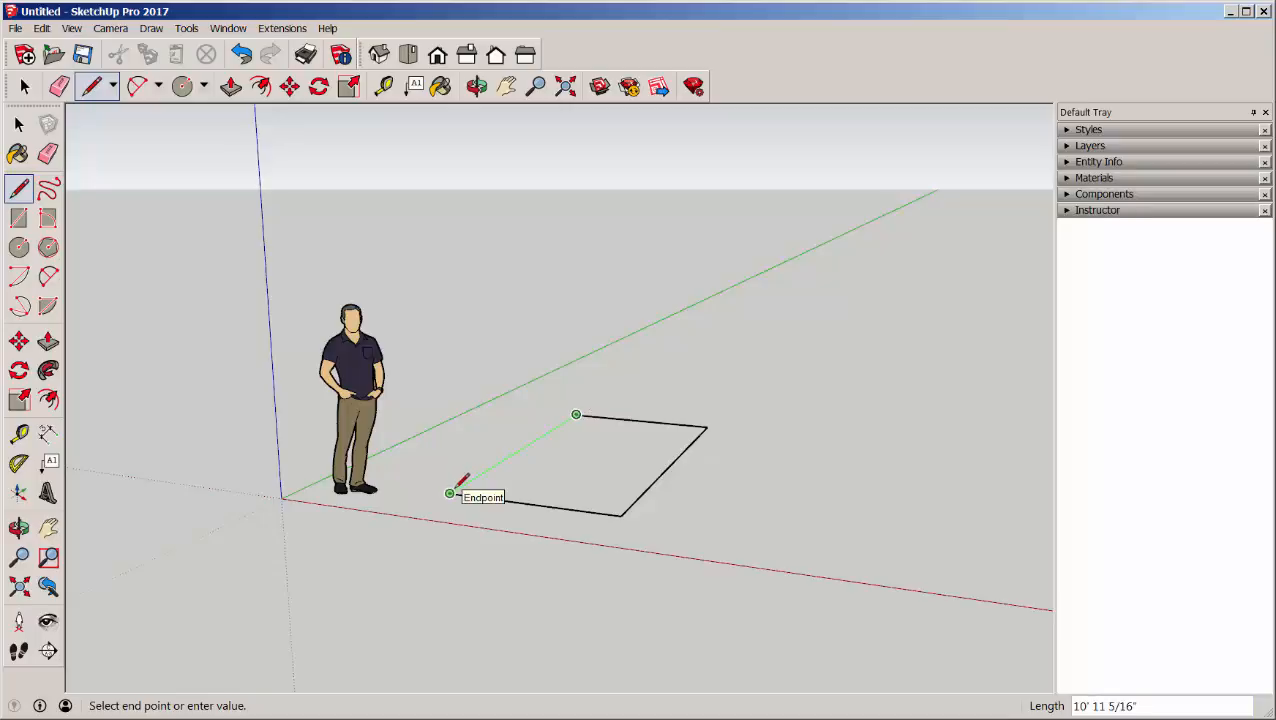
click(450, 492)
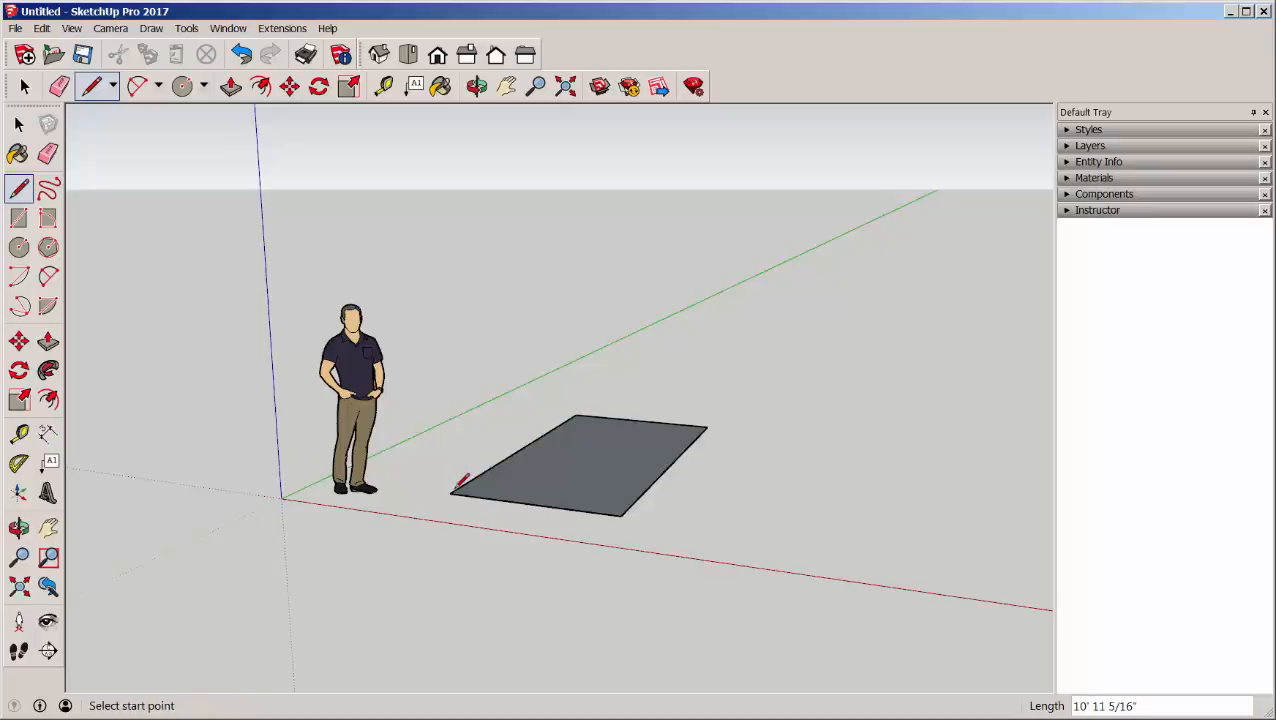
click(476, 86)
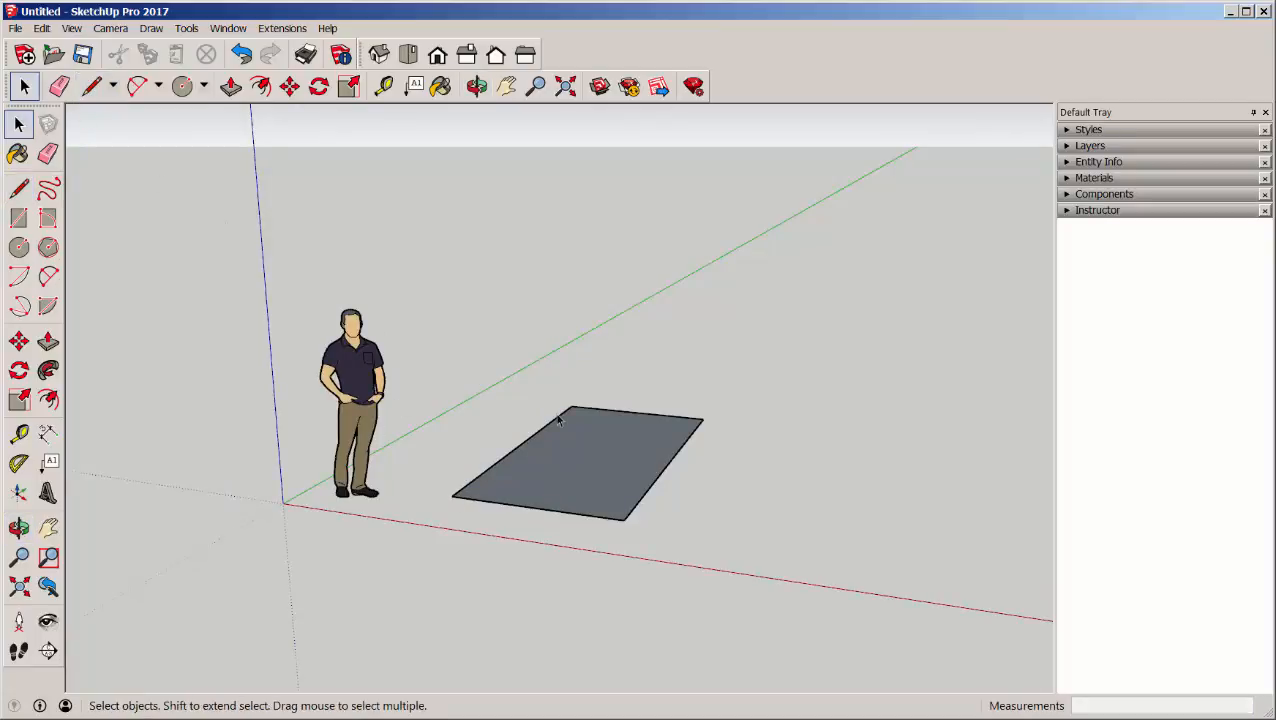
mouse_move(494, 494)
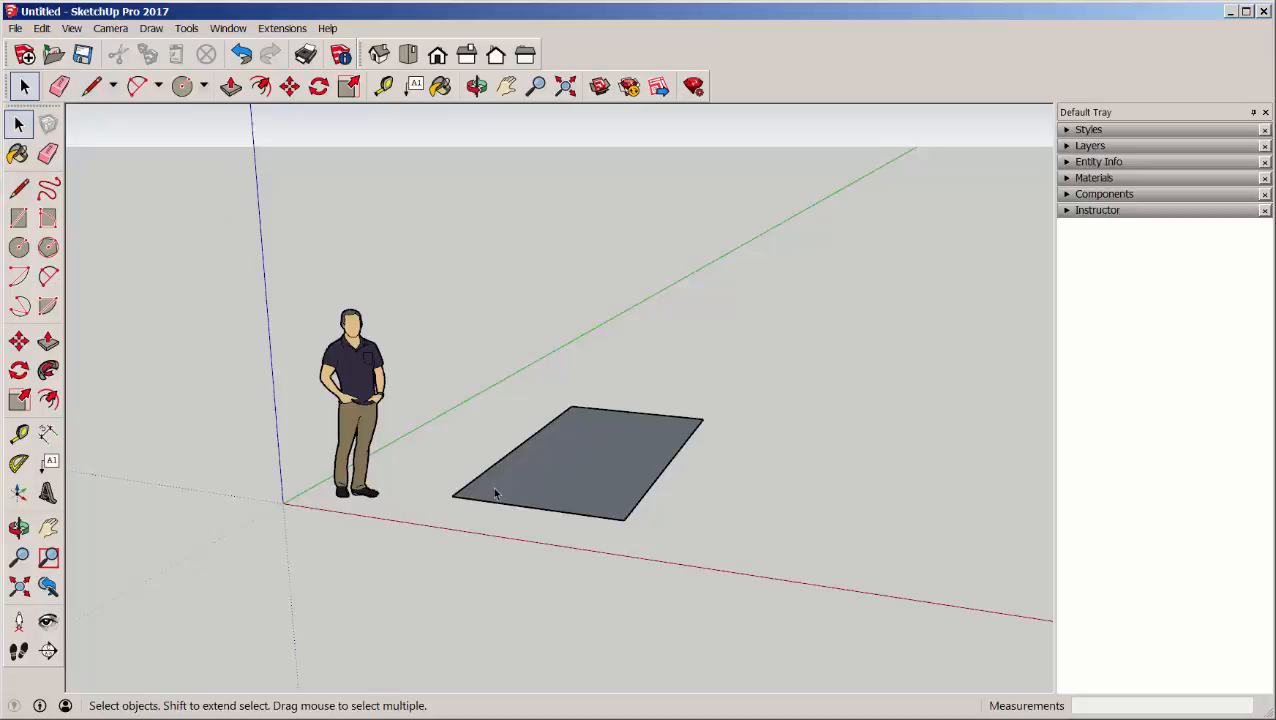
click(593, 464)
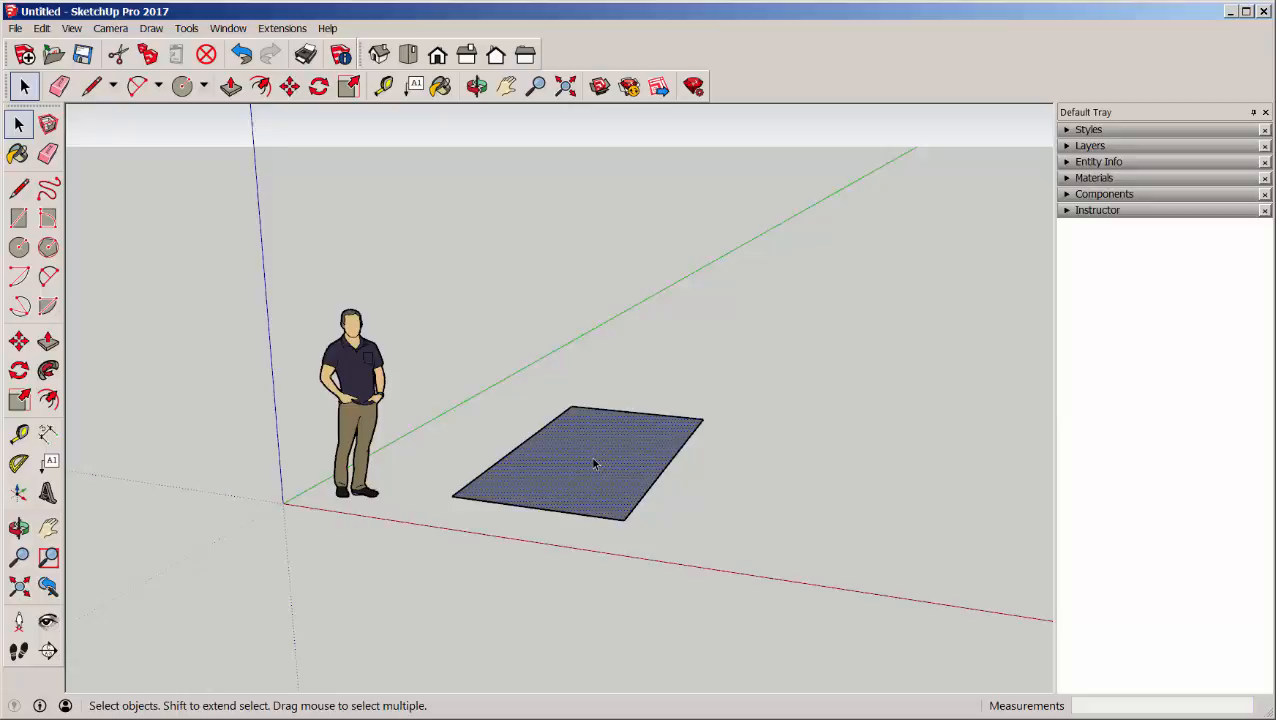
right_click(594, 463)
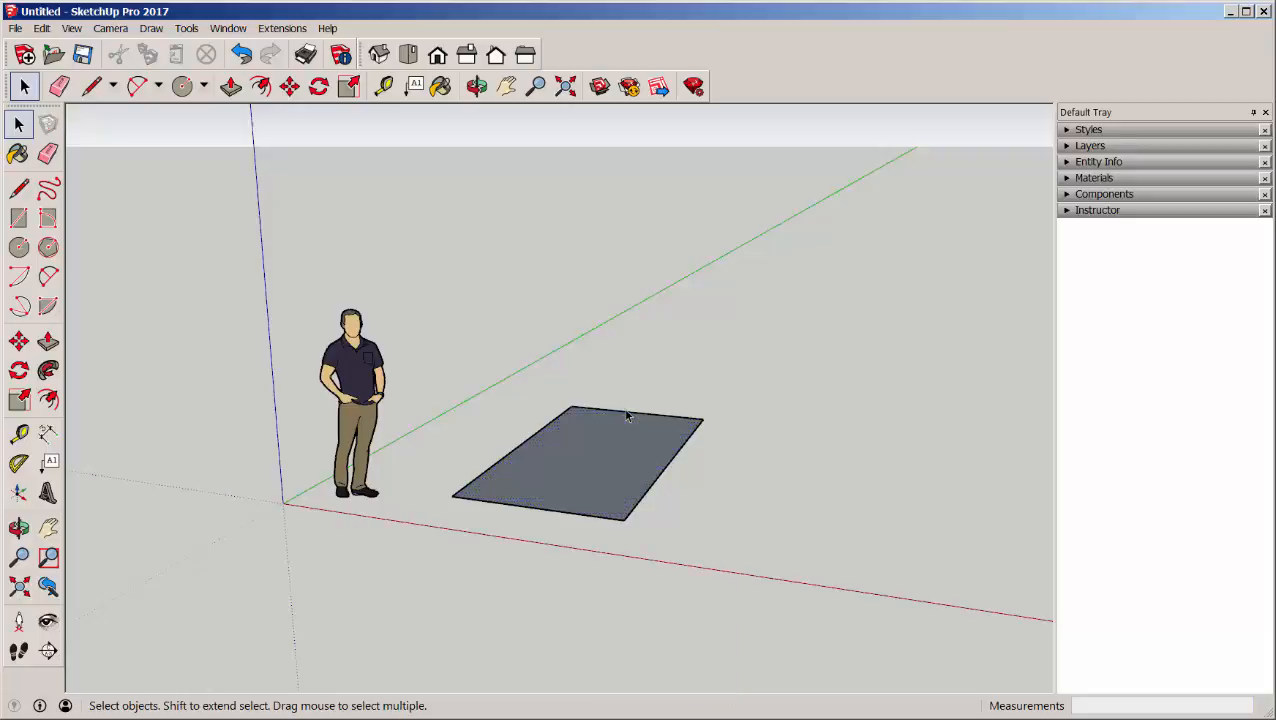
right_click(625, 418)
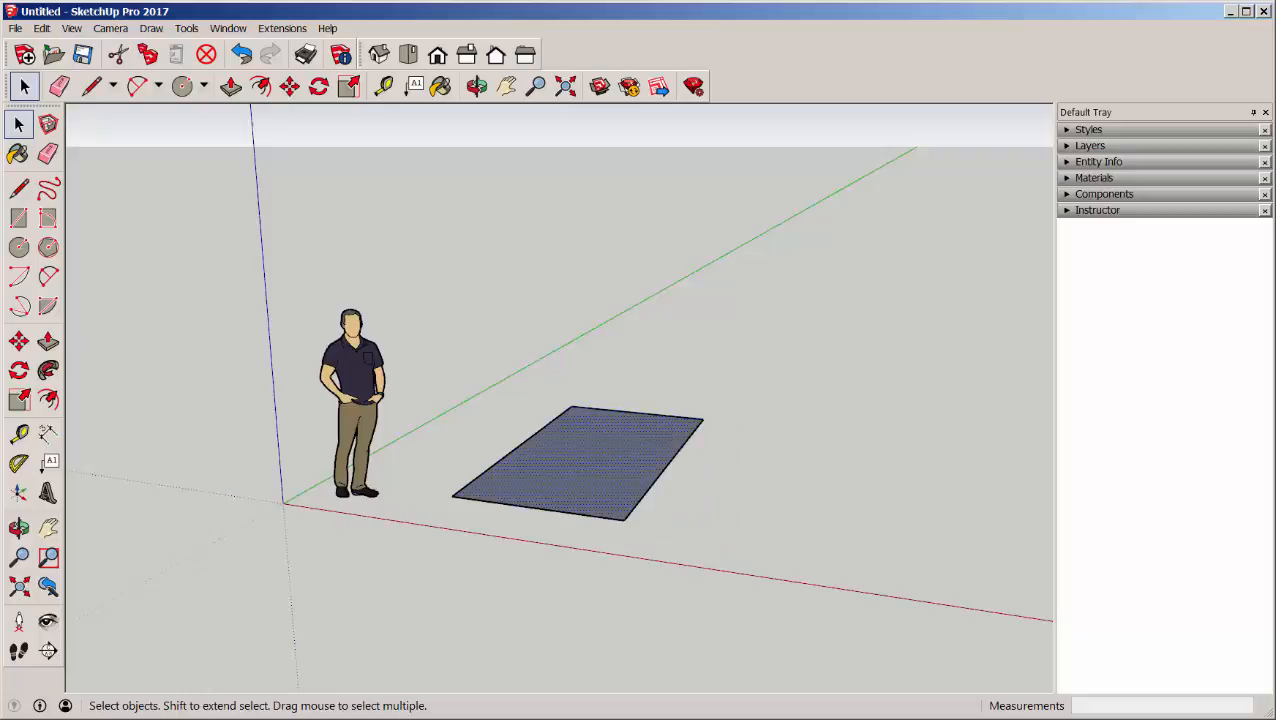
- Push/pull the rectangle face upward into a box about the scale figure's height
click(230, 86)
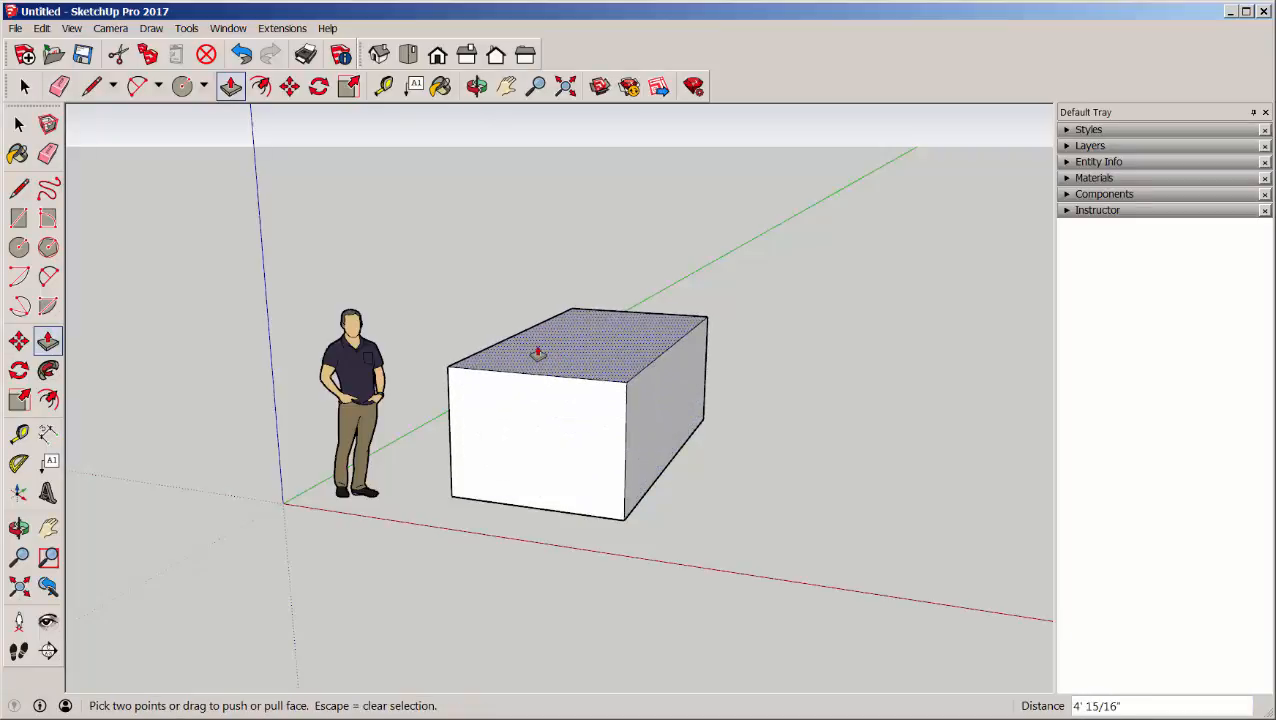
click(18, 123)
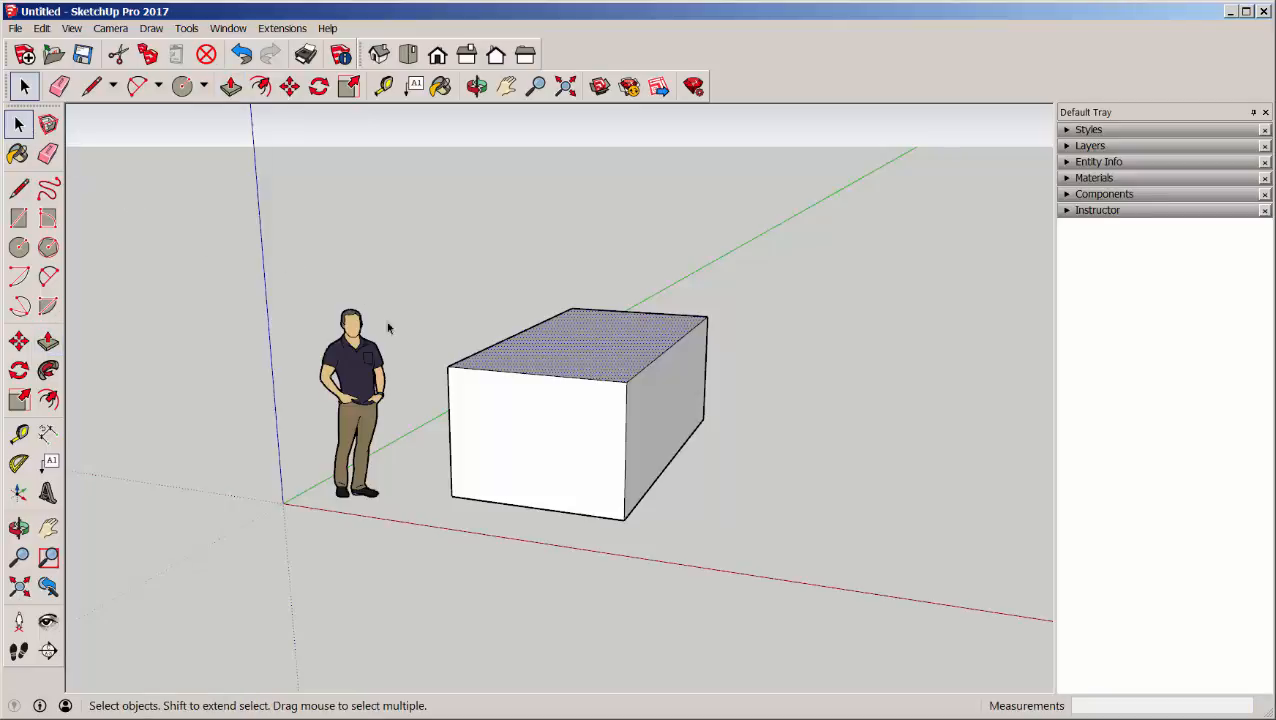
mouse_move(343, 458)
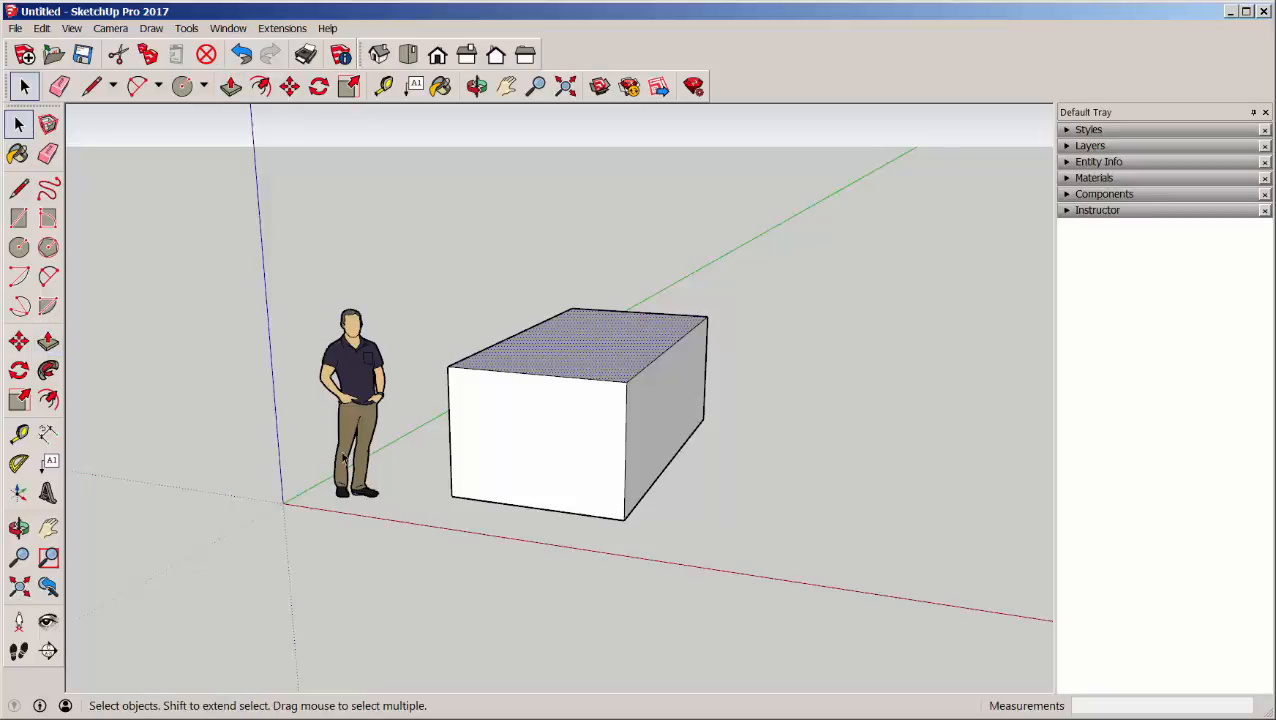
- Orbit the view slightly around the box and scale figure
click(477, 86)
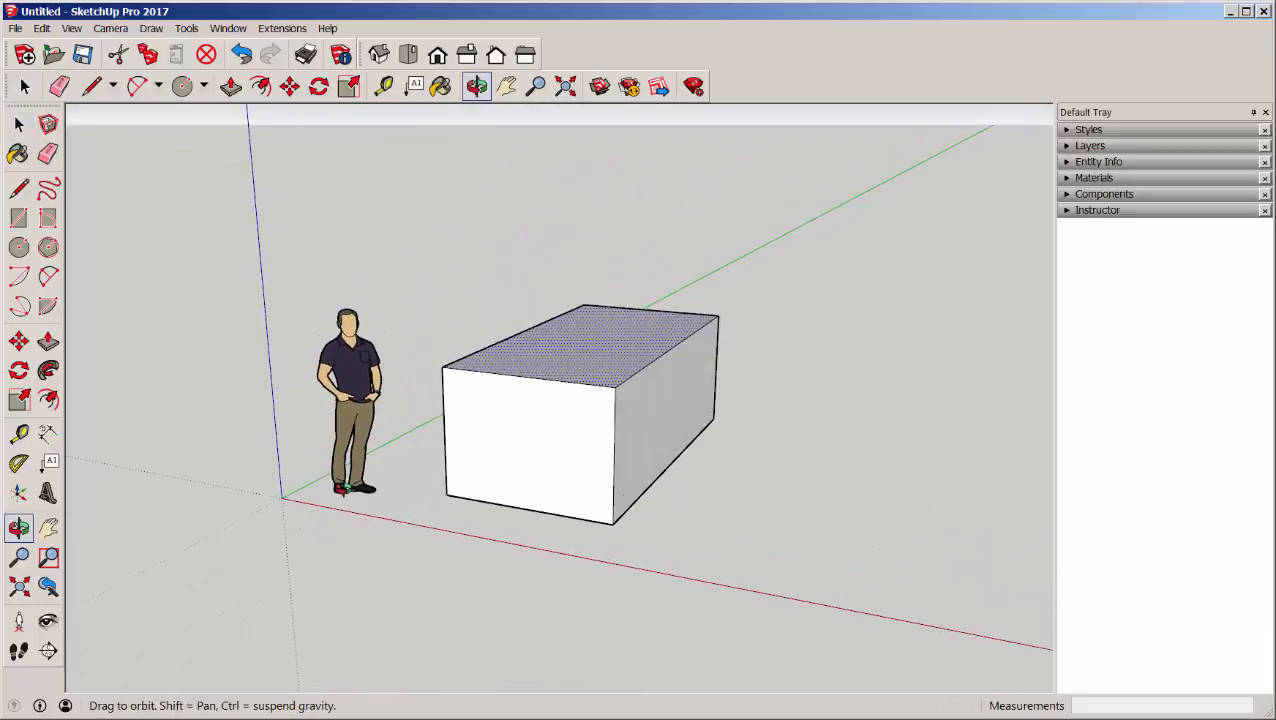
click(18, 123)
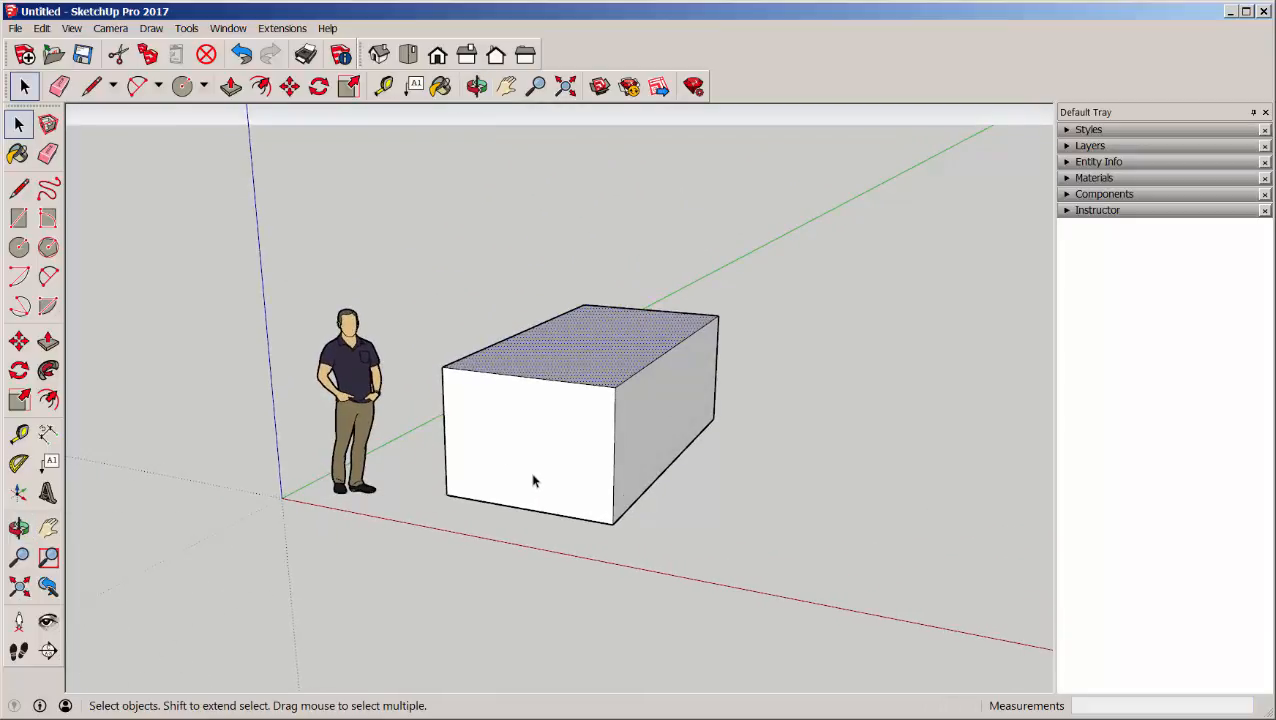
click(475, 86)
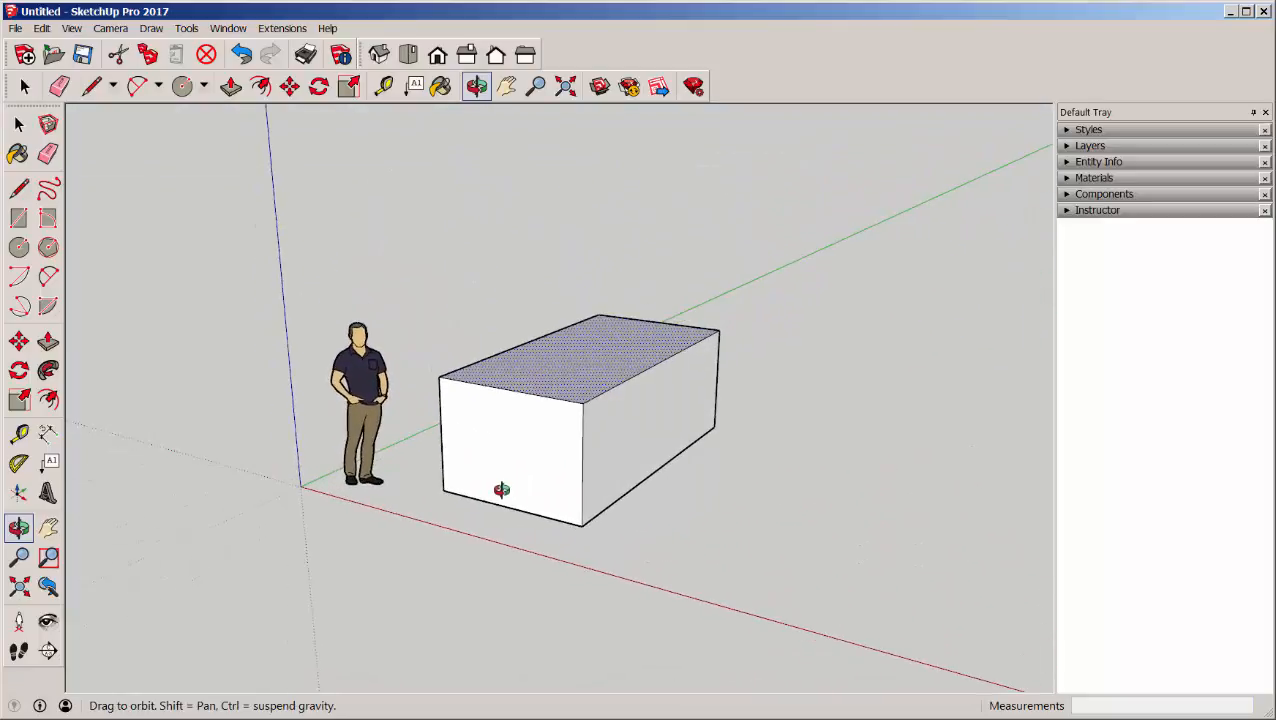
click(18, 123)
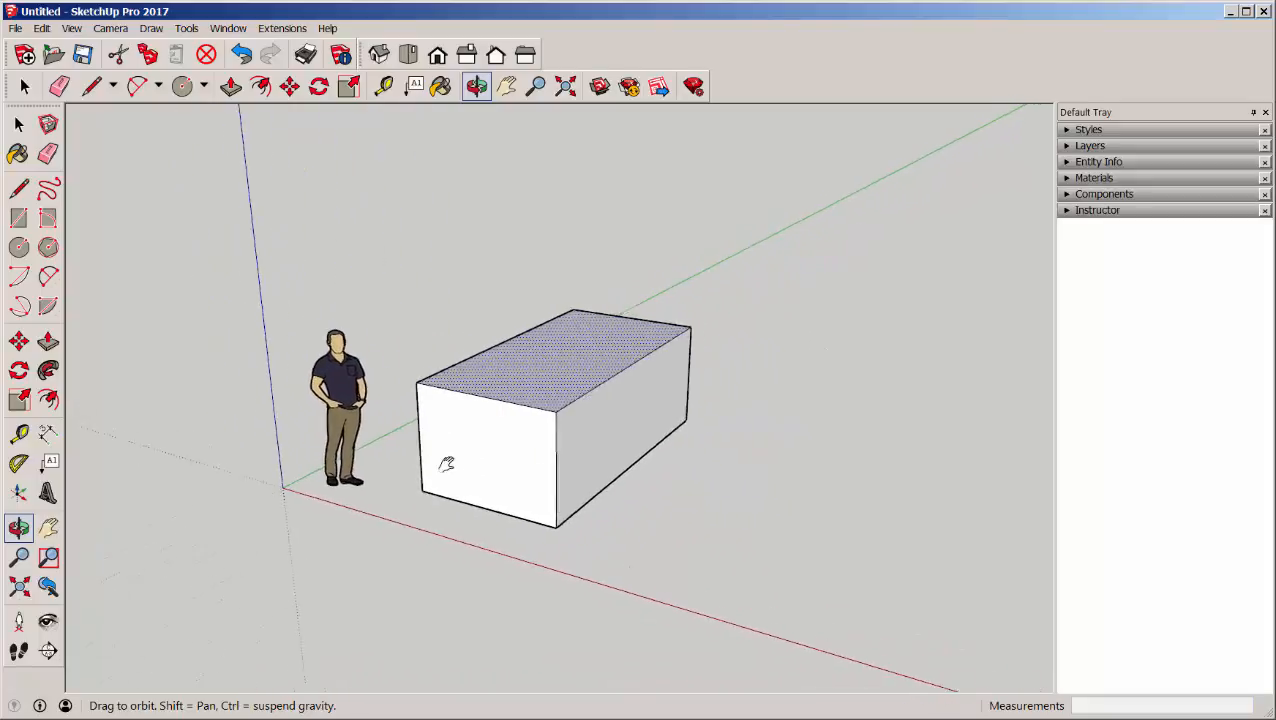
drag(550, 420, 500, 470)
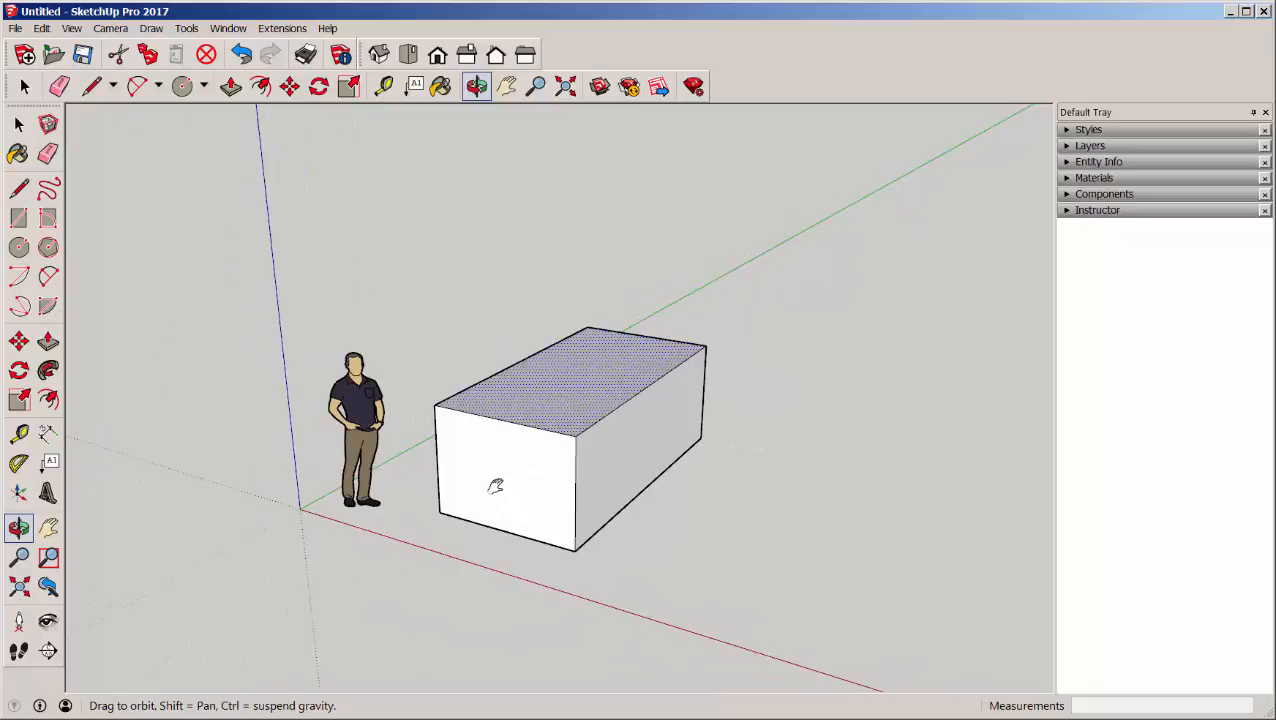
click(18, 85)
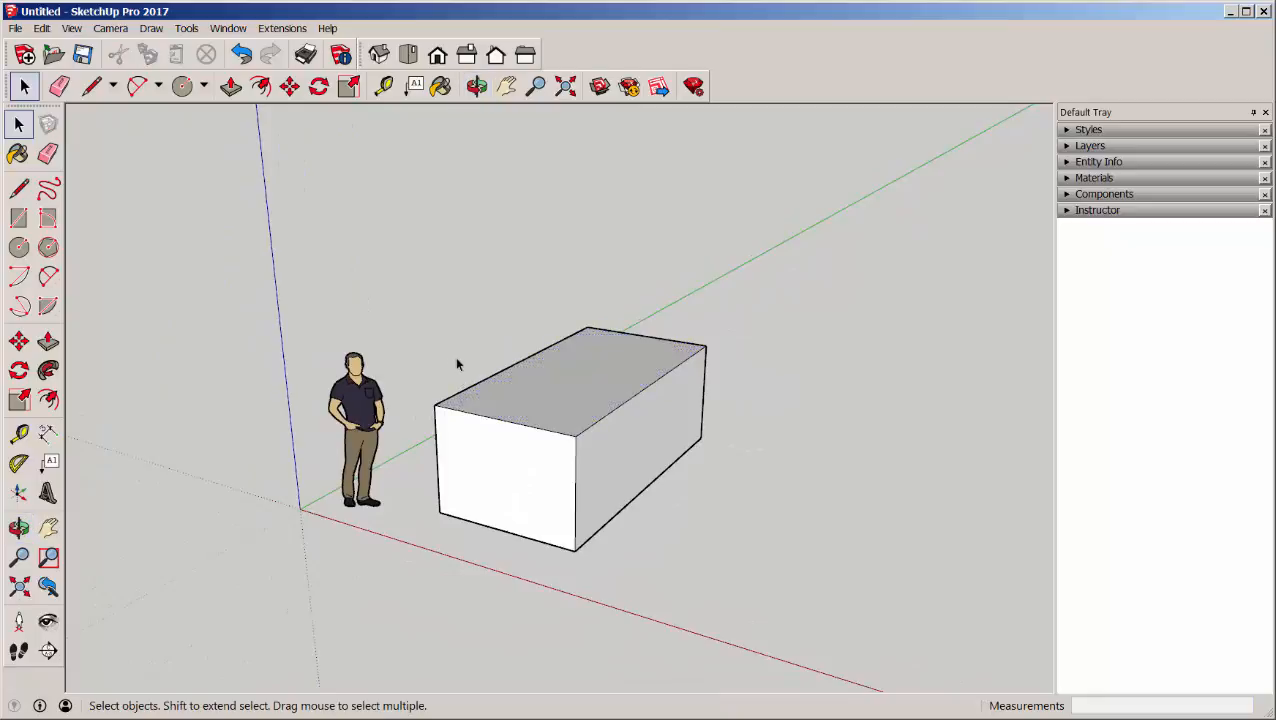
click(47, 277)
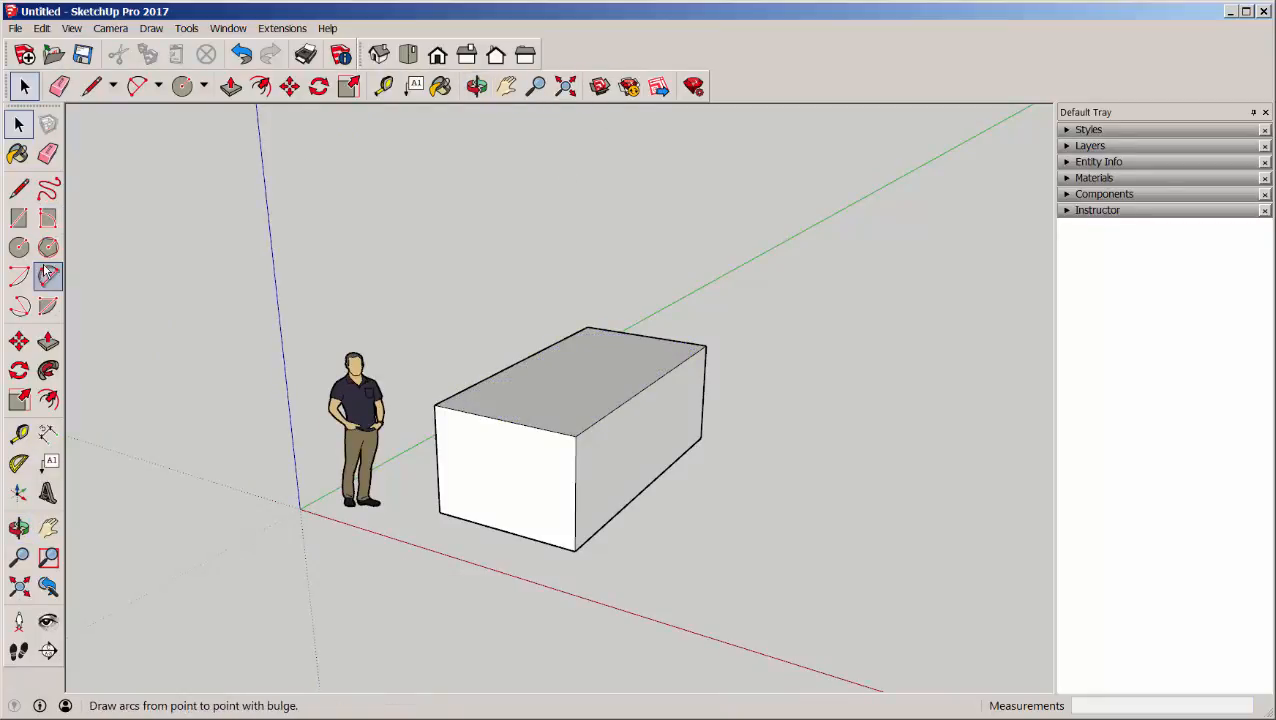
click(18, 123)
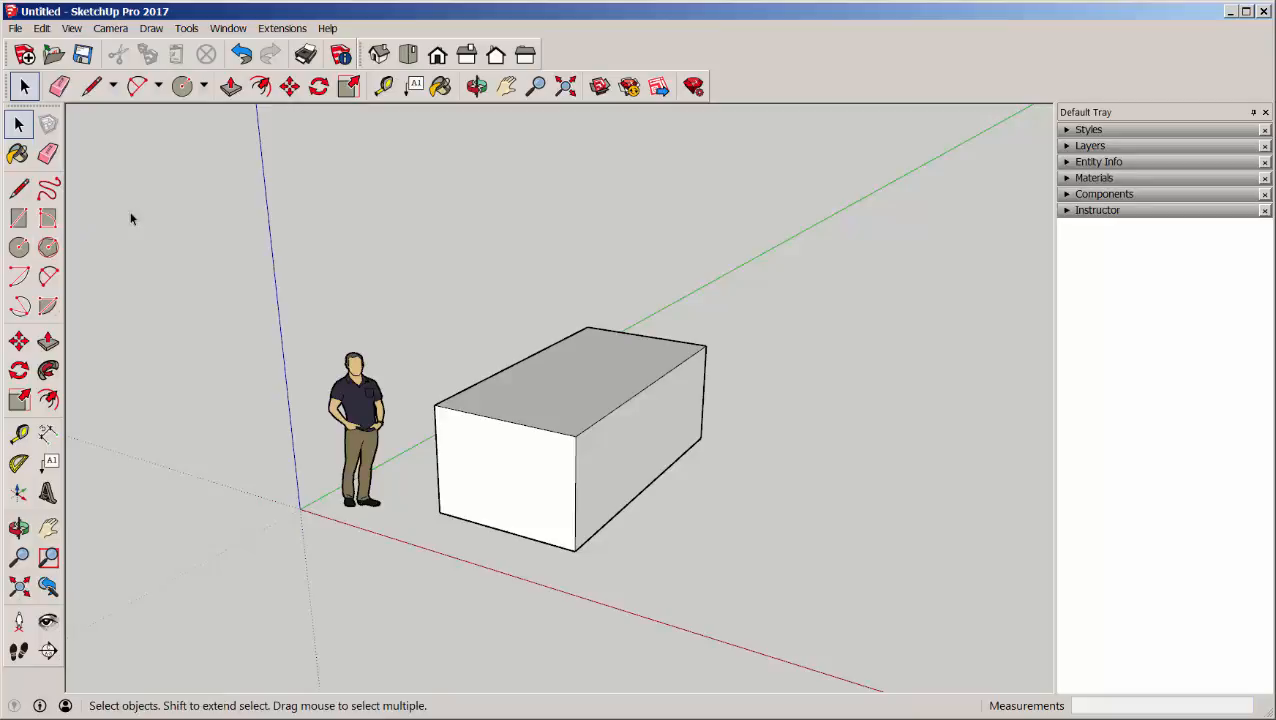
mouse_move(461, 244)
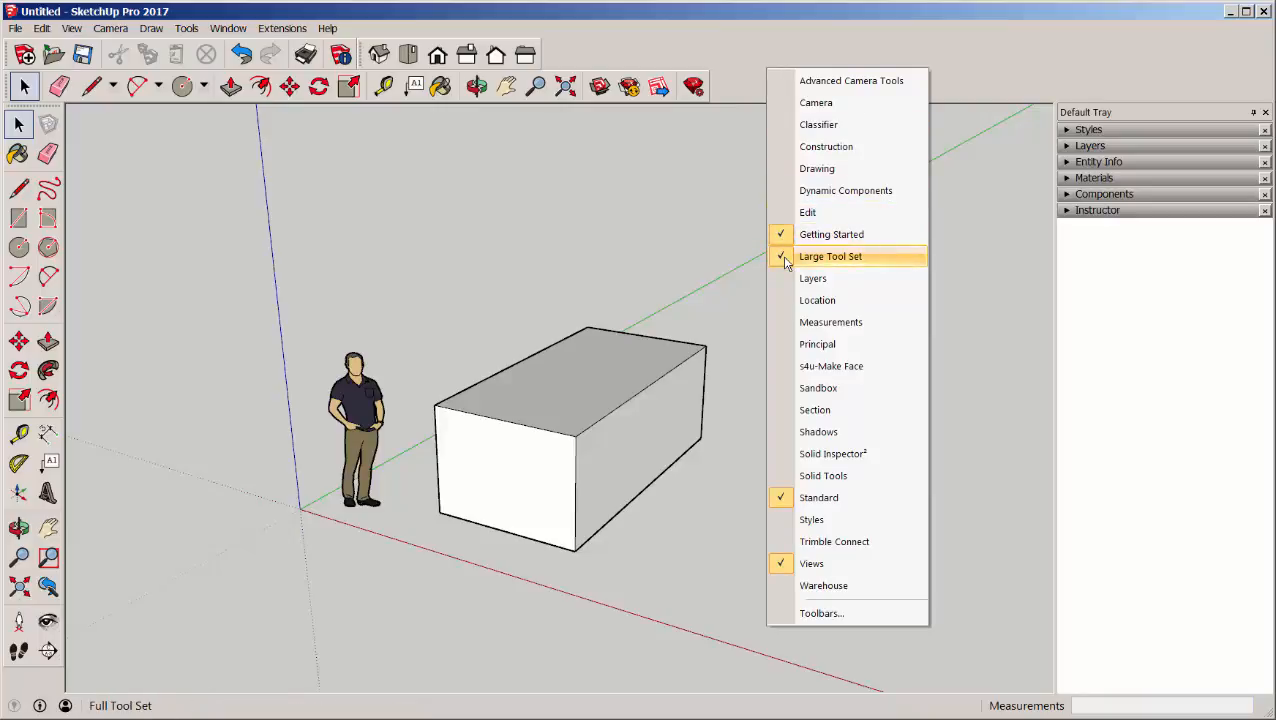
click(830, 256)
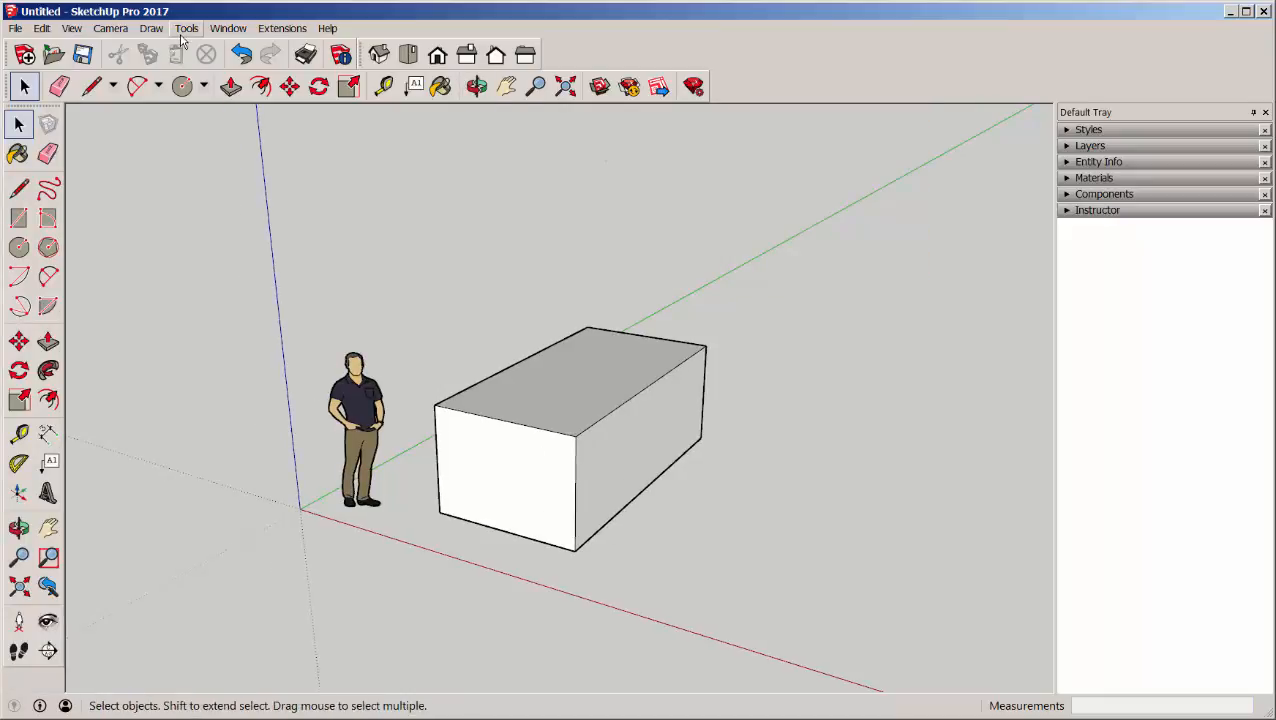
click(71, 27)
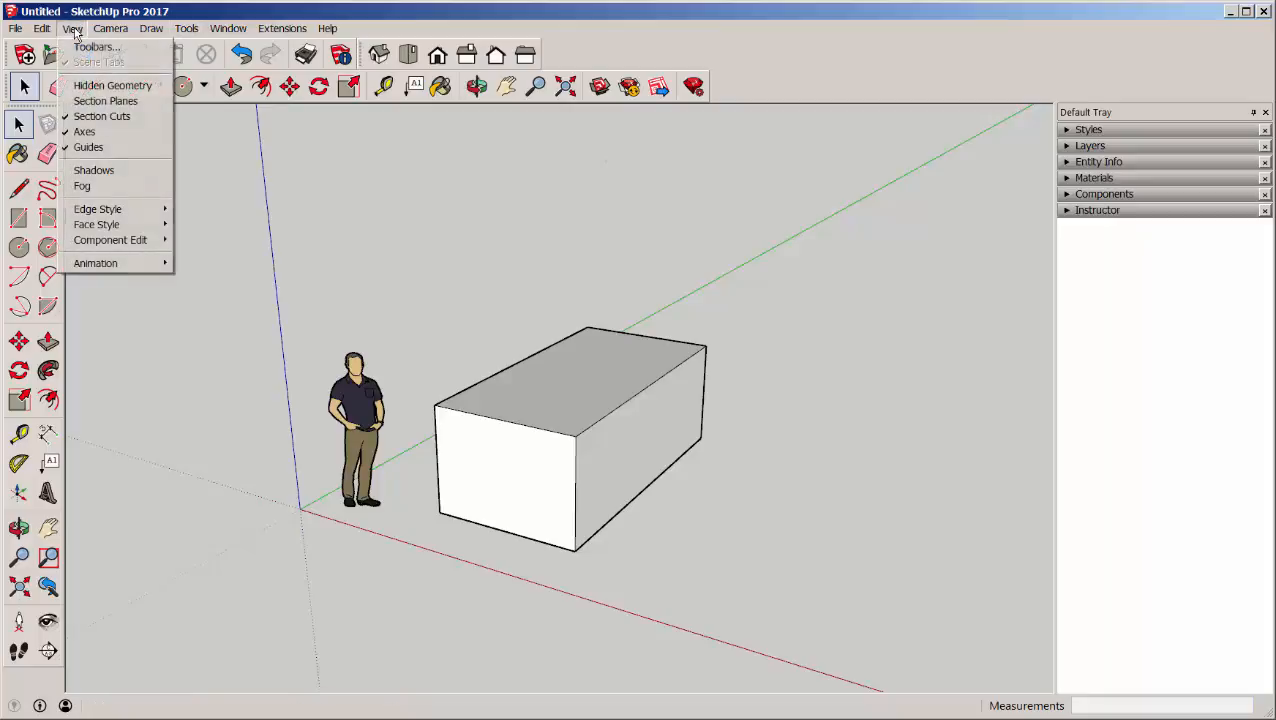
click(96, 46)
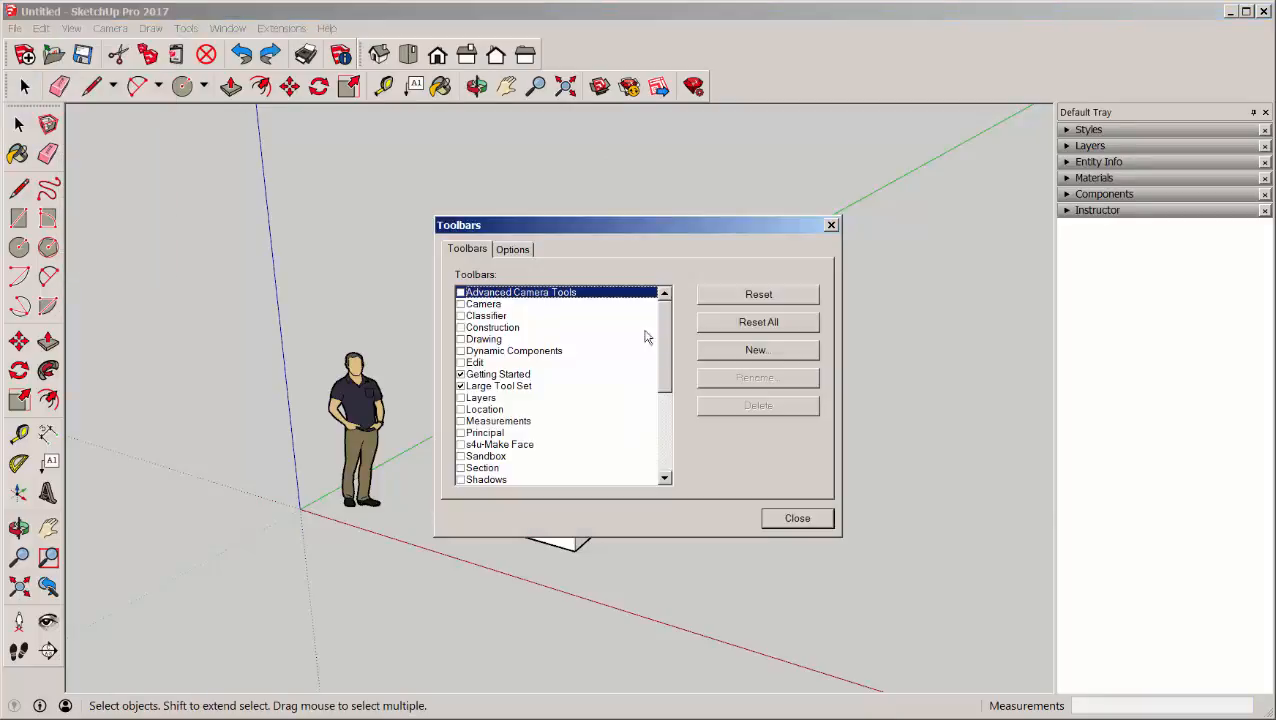
scroll(down, 3)
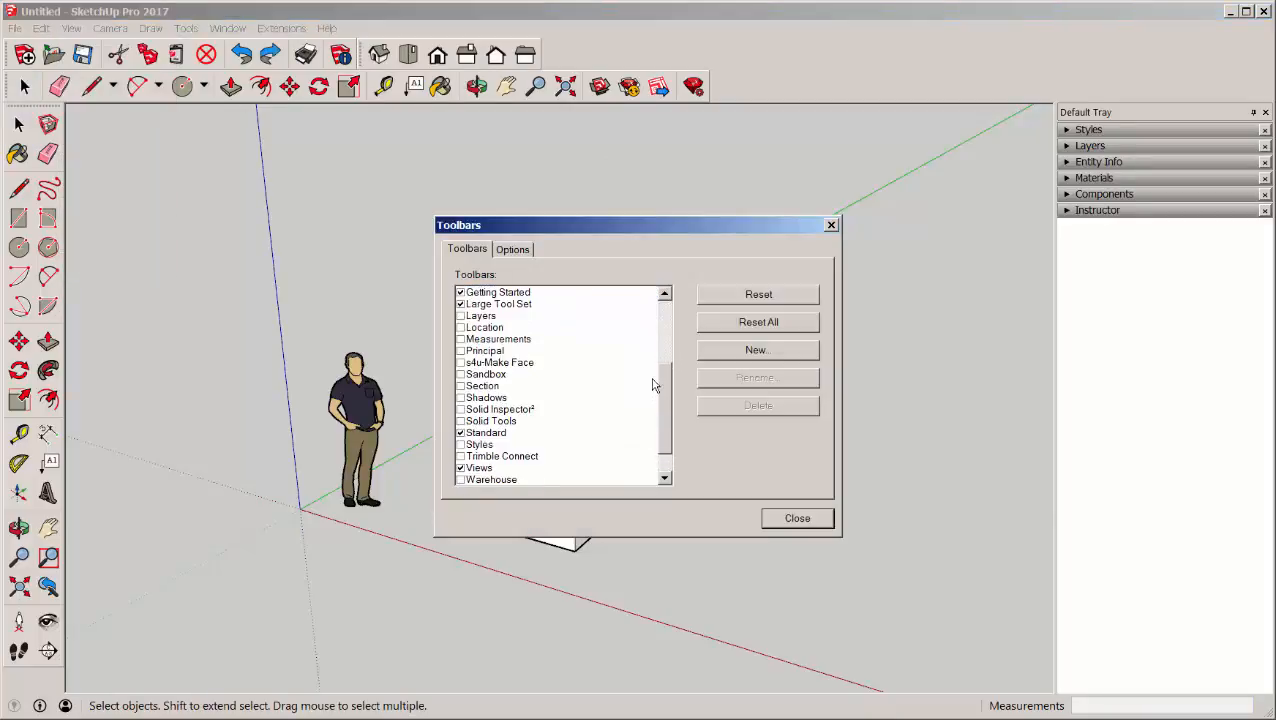
scroll(up, 3)
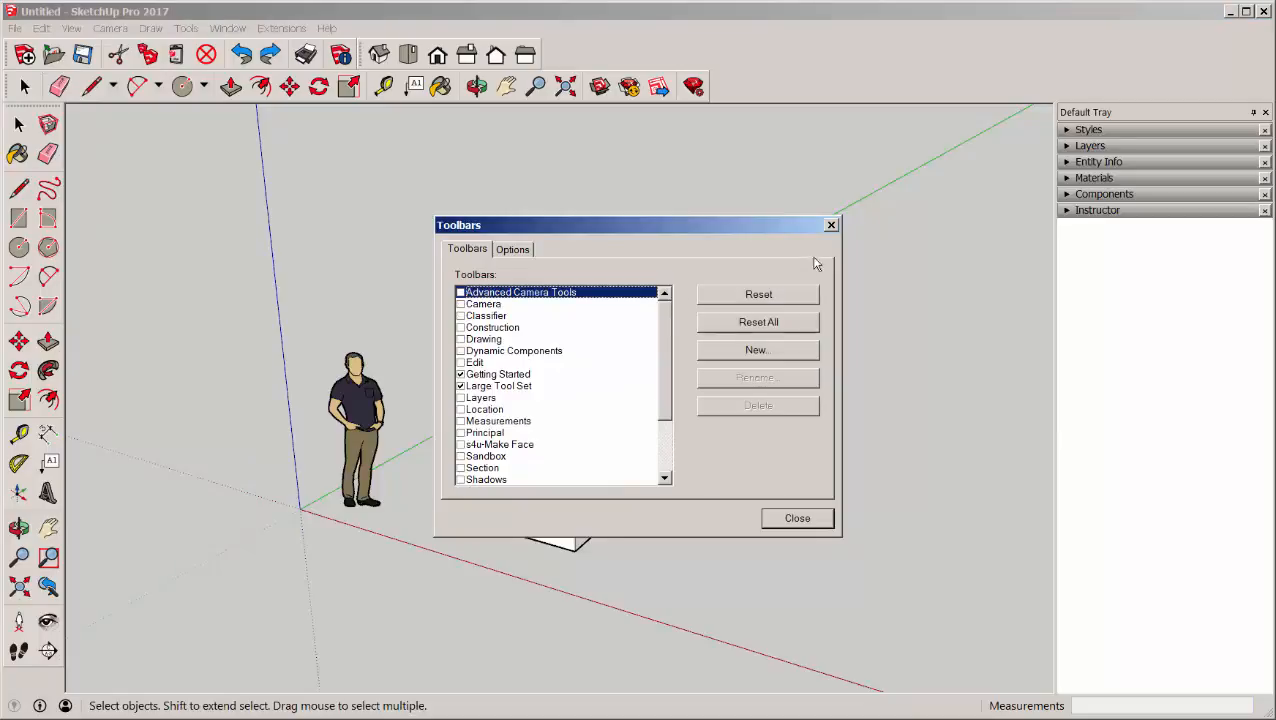
click(797, 518)
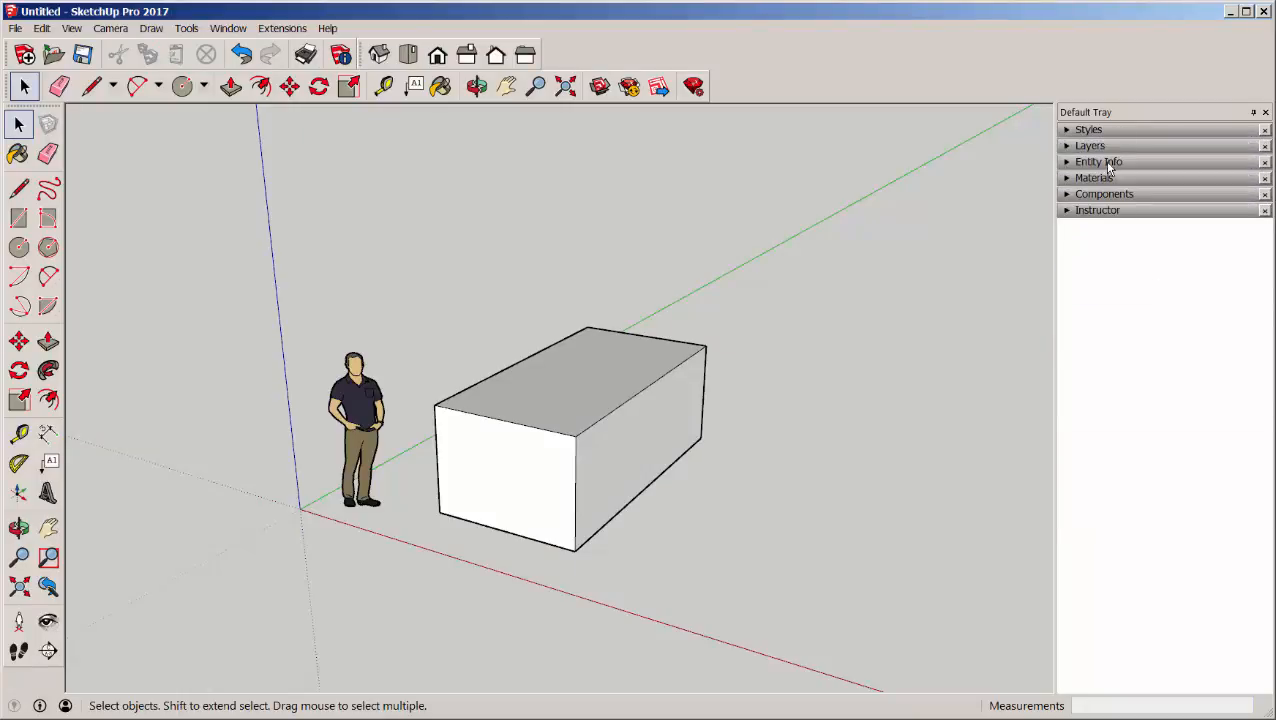
- Expand the Materials and Instructor panels, try Zoom and Push/Pull, then fold Materials shut
click(1094, 177)
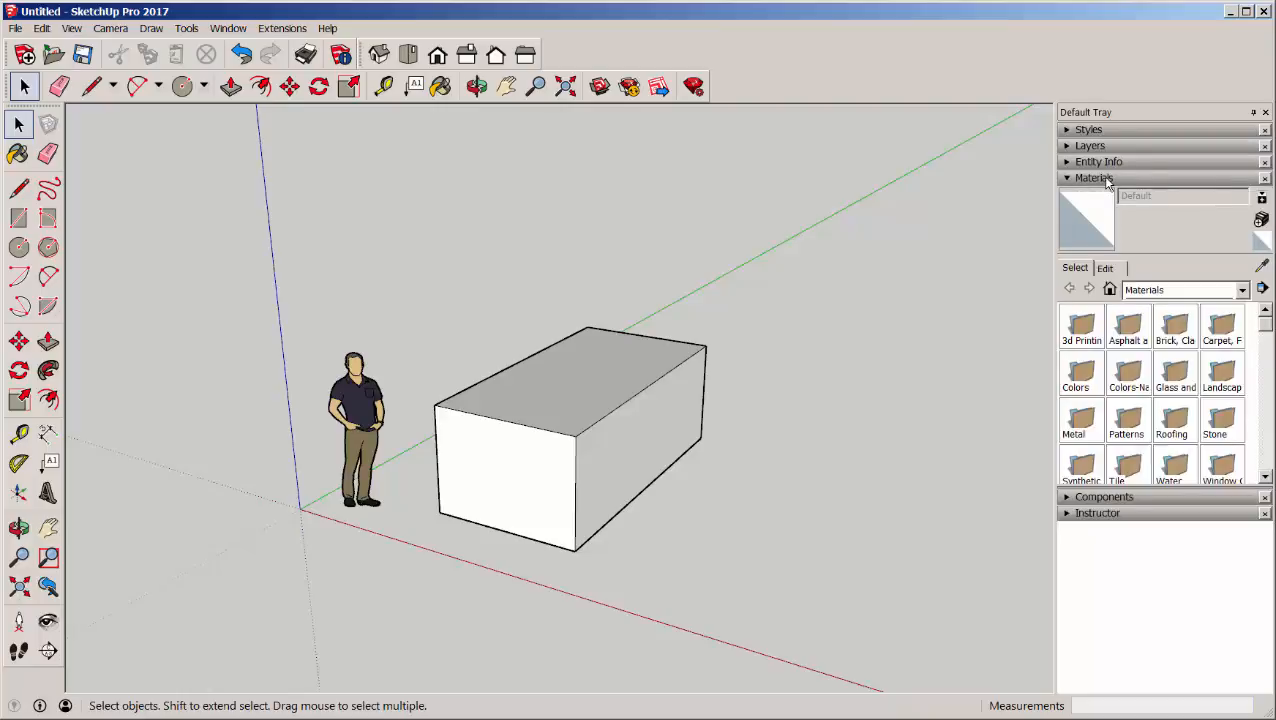
click(1104, 194)
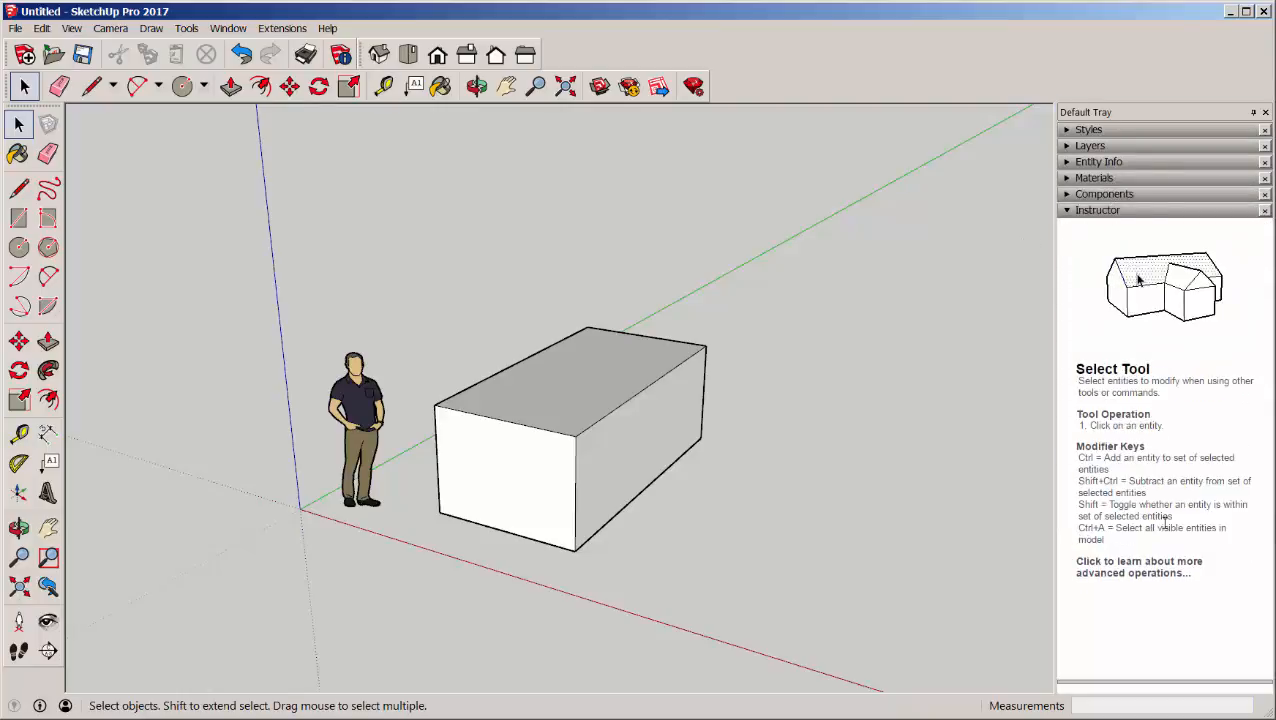
mouse_move(565, 86)
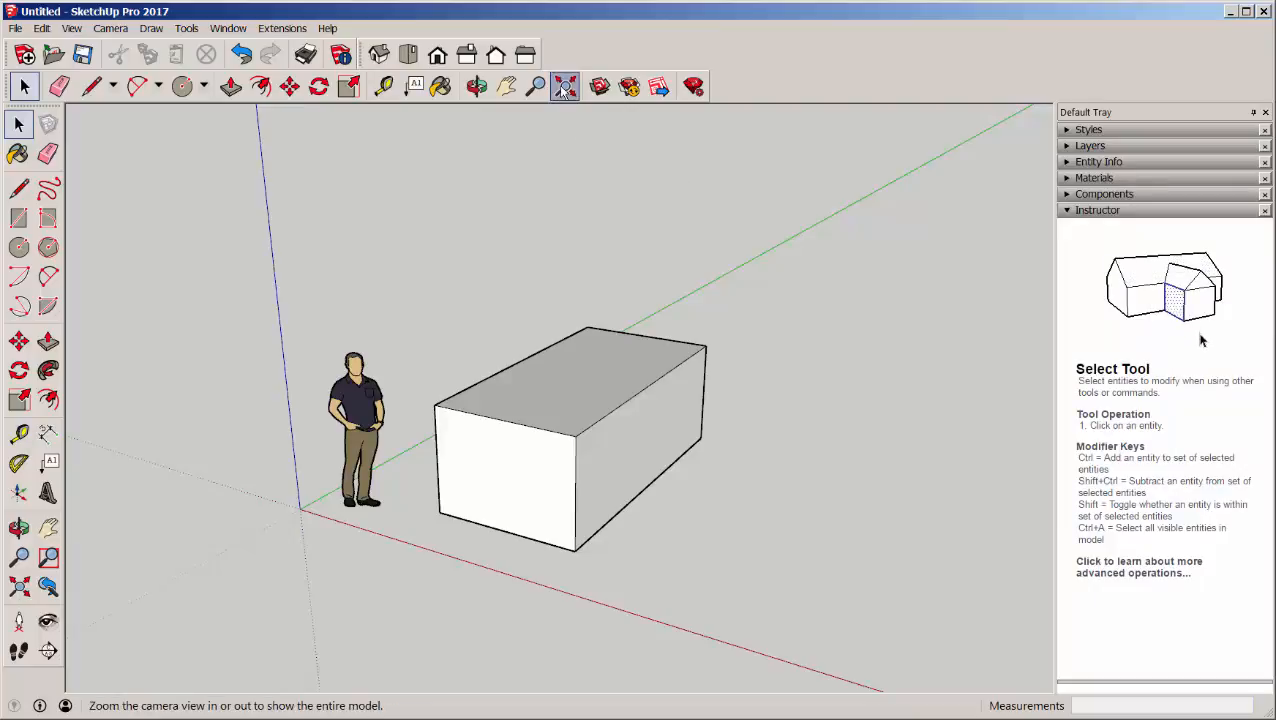
click(535, 86)
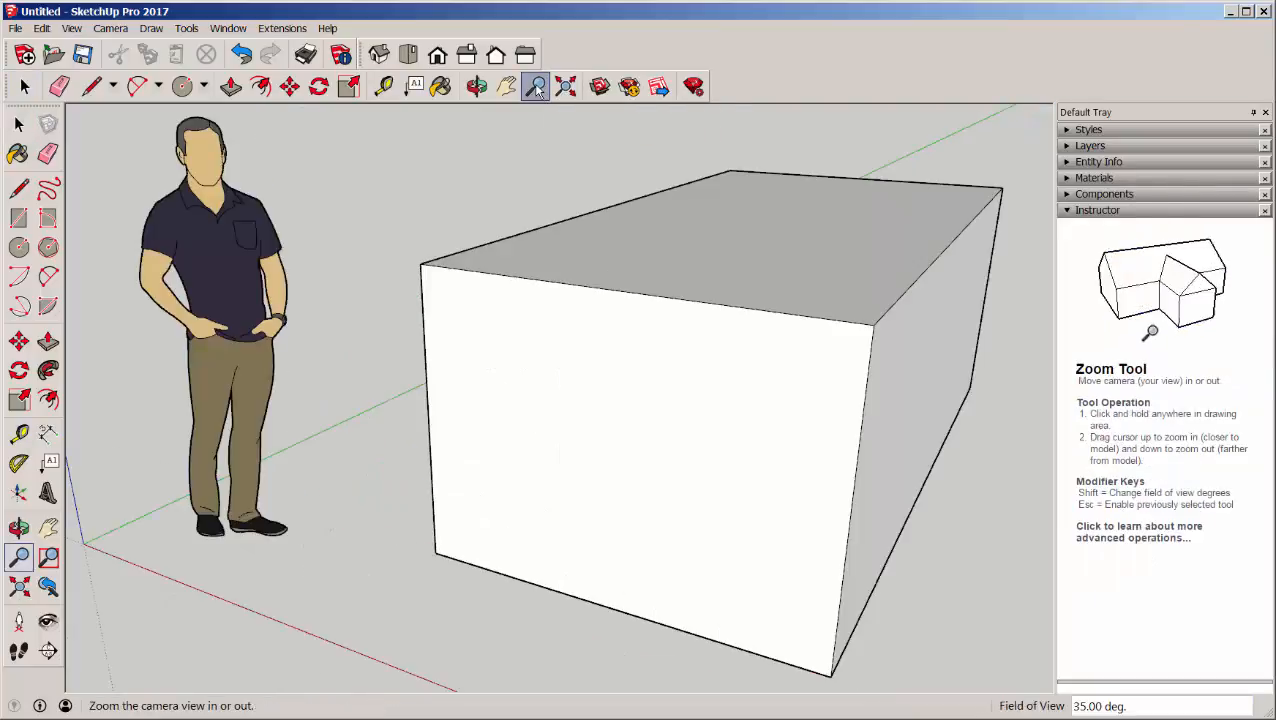
click(507, 86)
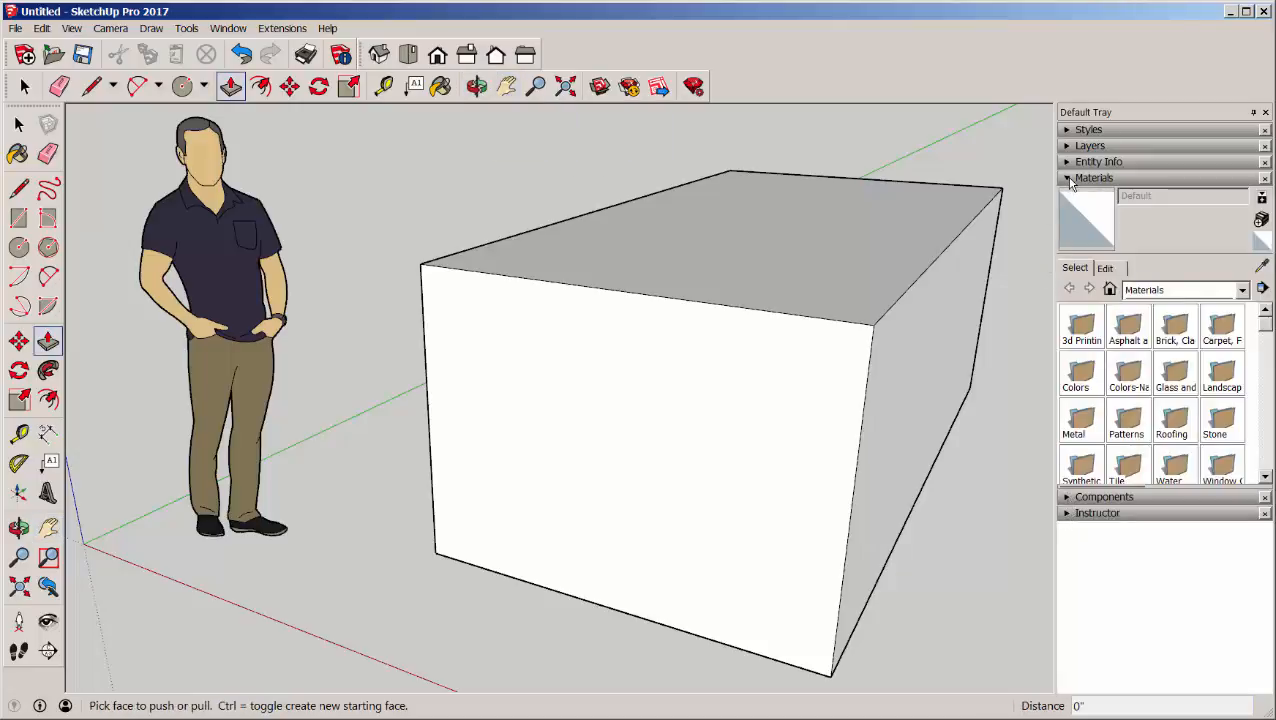
click(1093, 177)
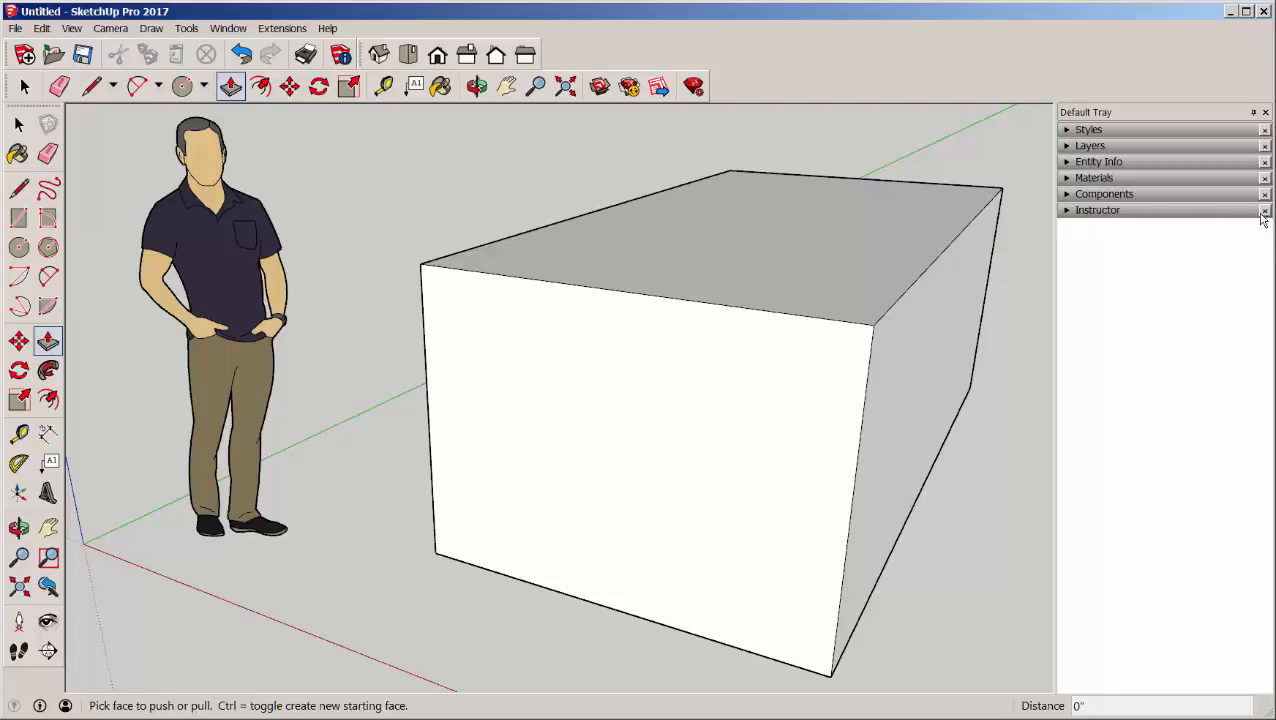
- Close the Instructor panel, then re-tick Materials and Instructor for Default Tray in Manage Trays
click(1265, 210)
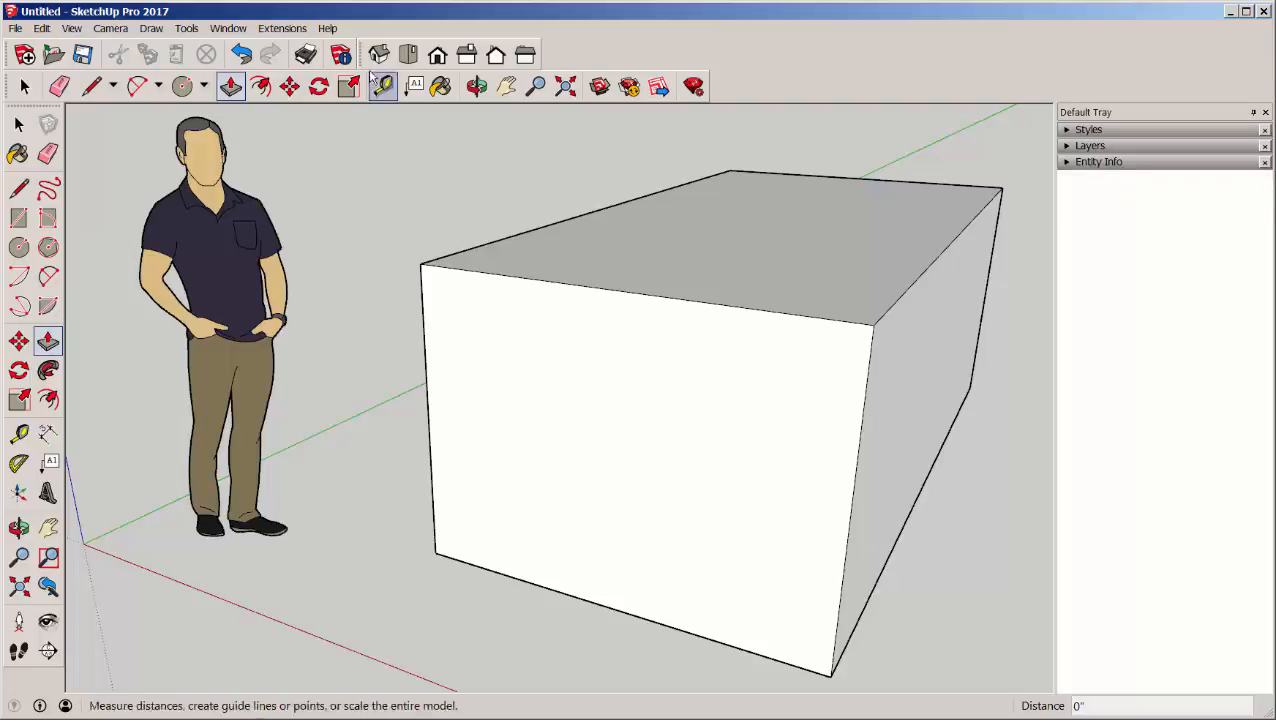
click(228, 27)
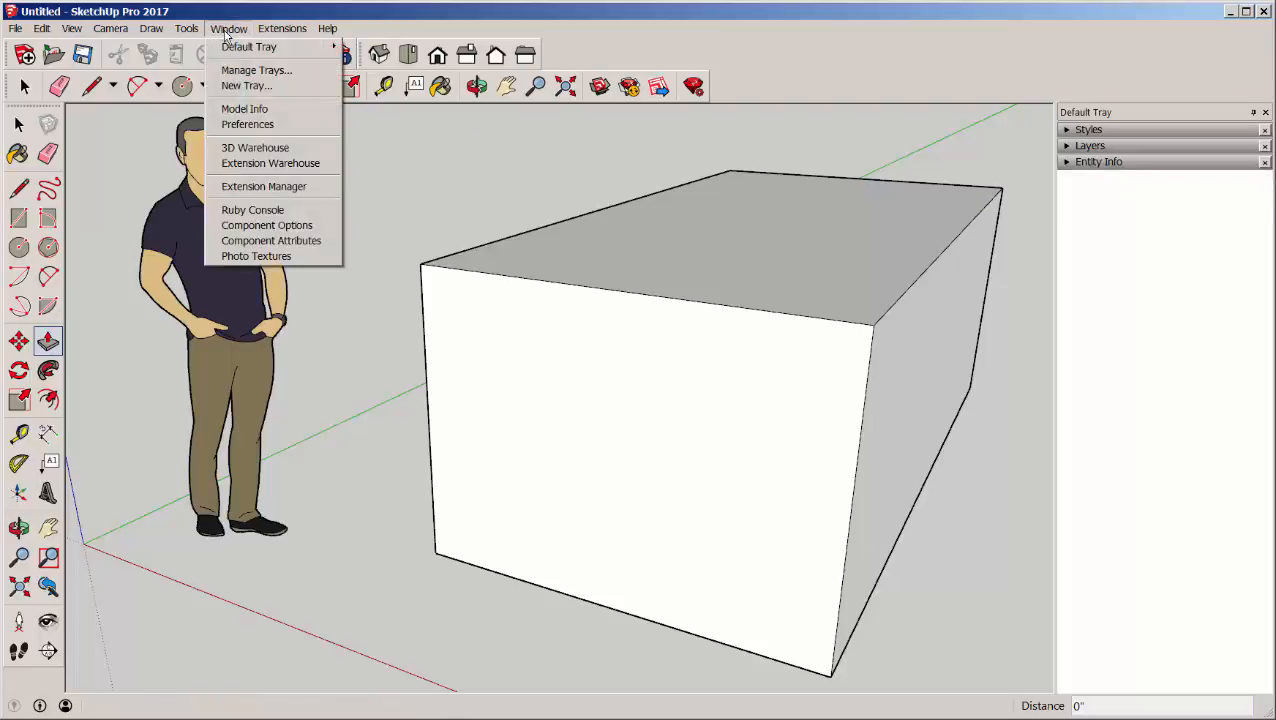
click(256, 70)
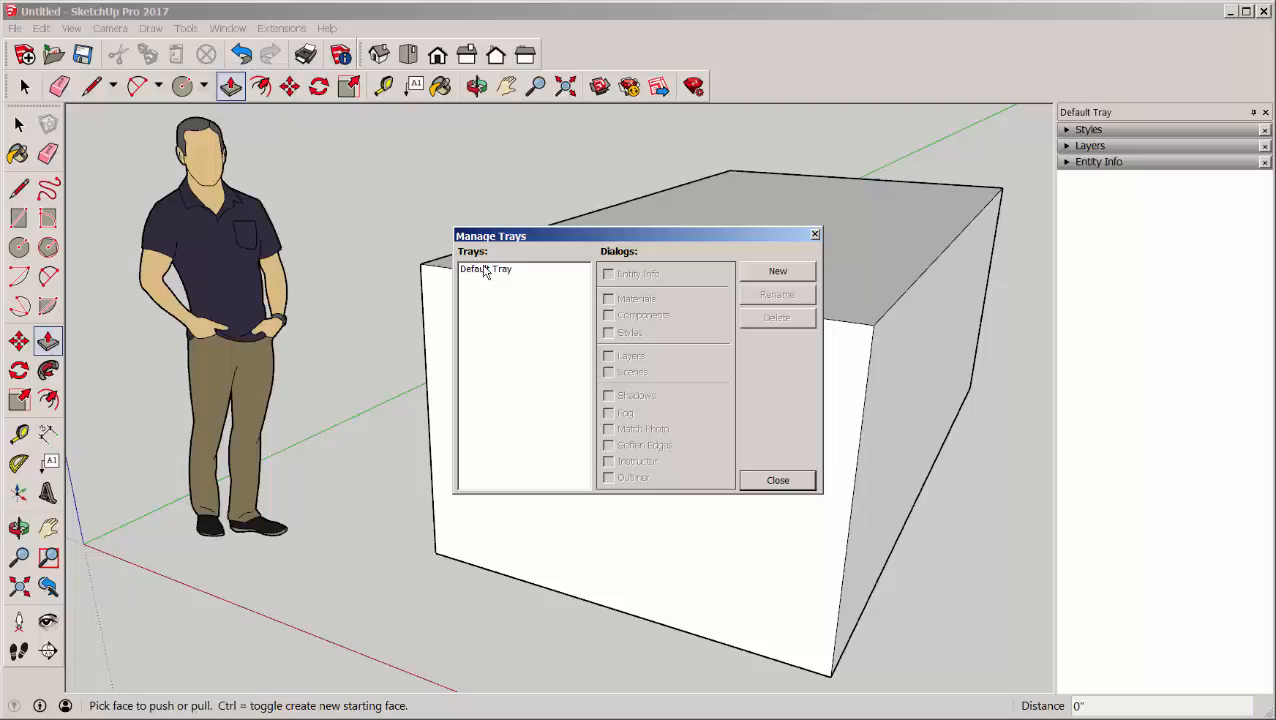
click(485, 268)
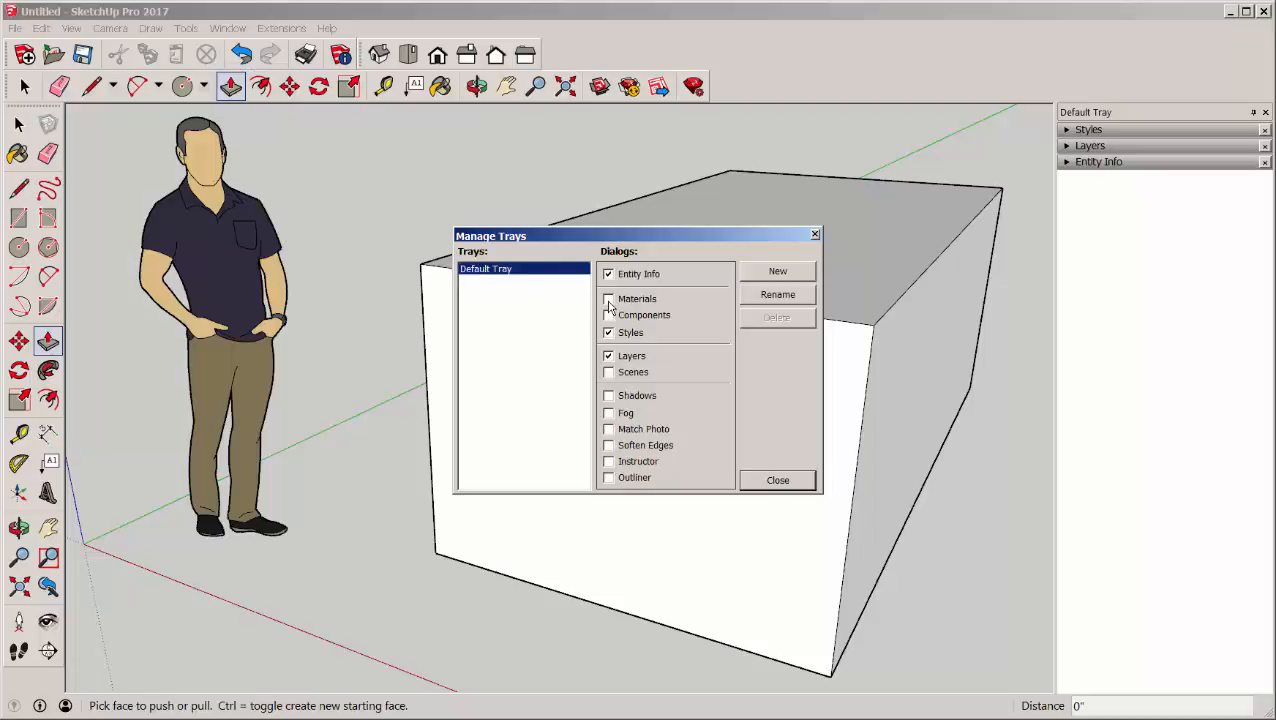
click(608, 298)
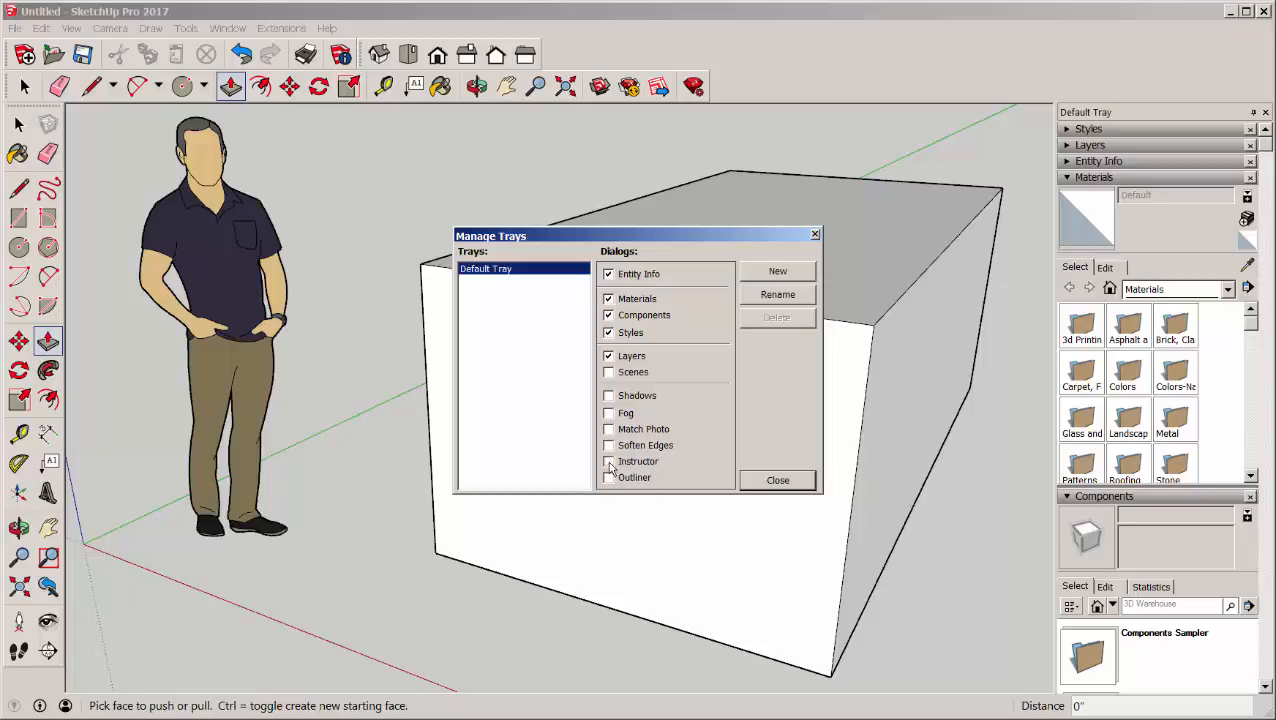
click(609, 461)
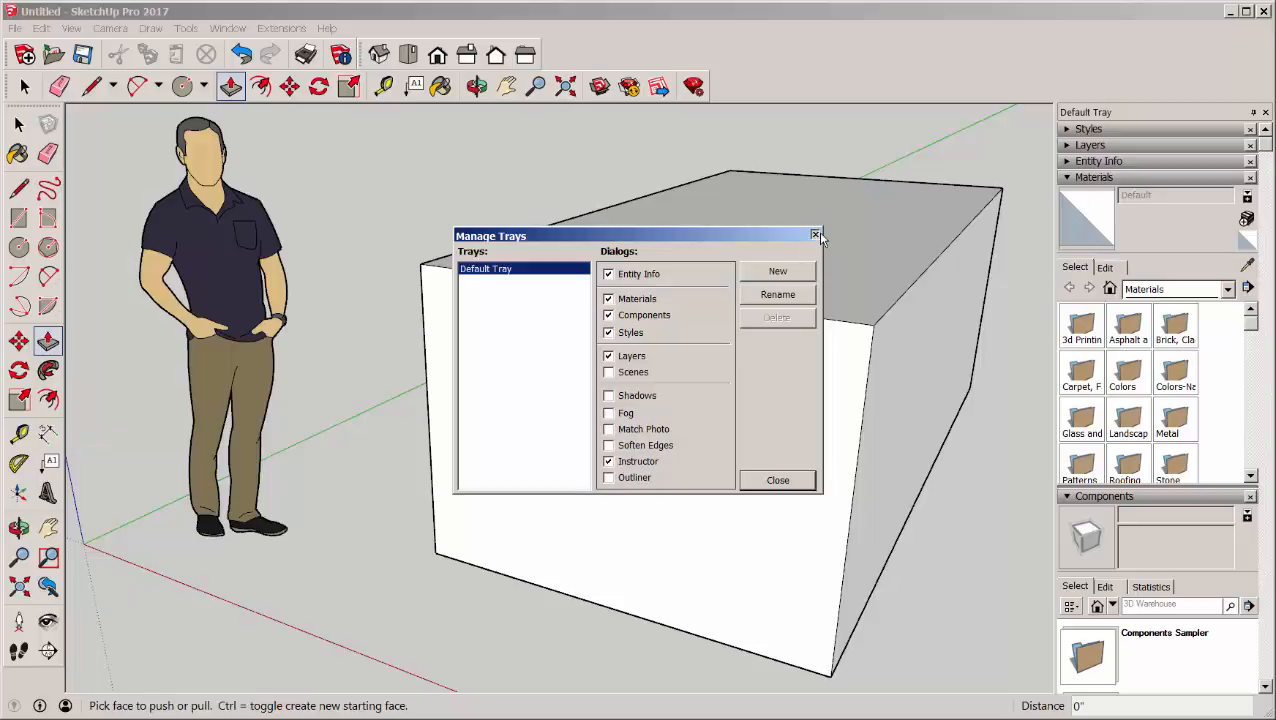
click(816, 235)
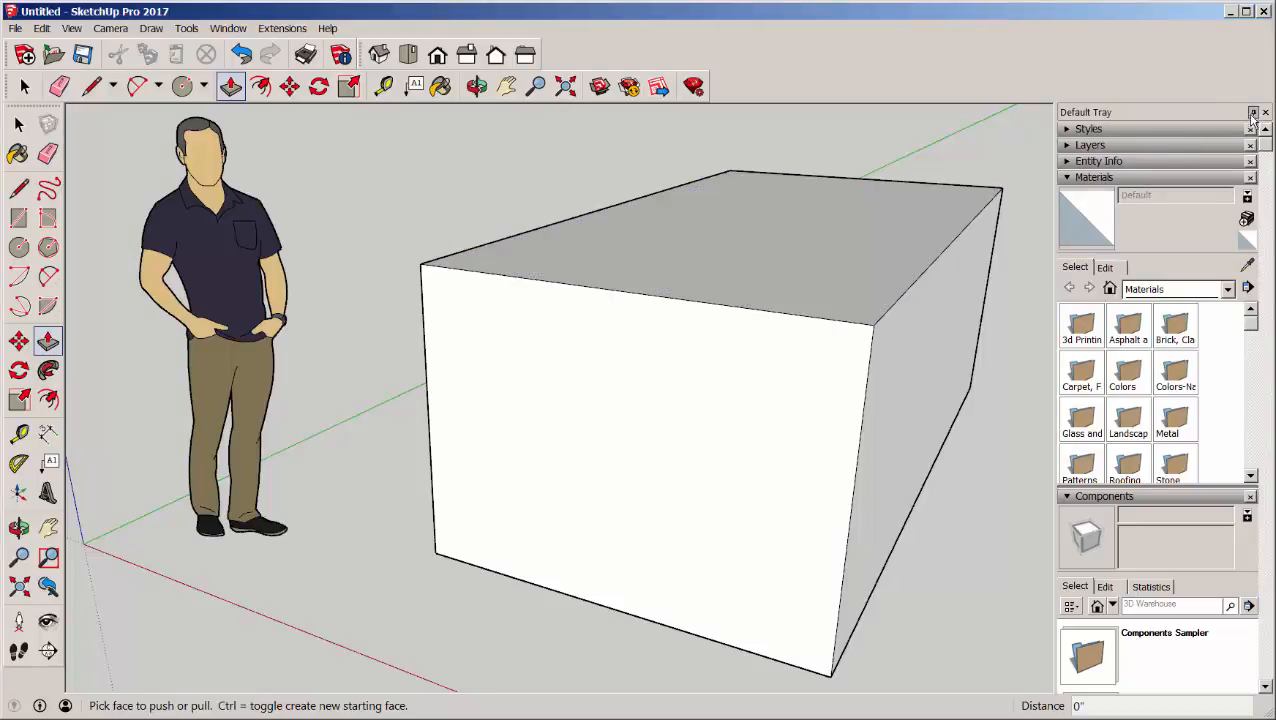
- Pin the Default Tray to auto-hide, then slide it back out from its tab
click(1252, 112)
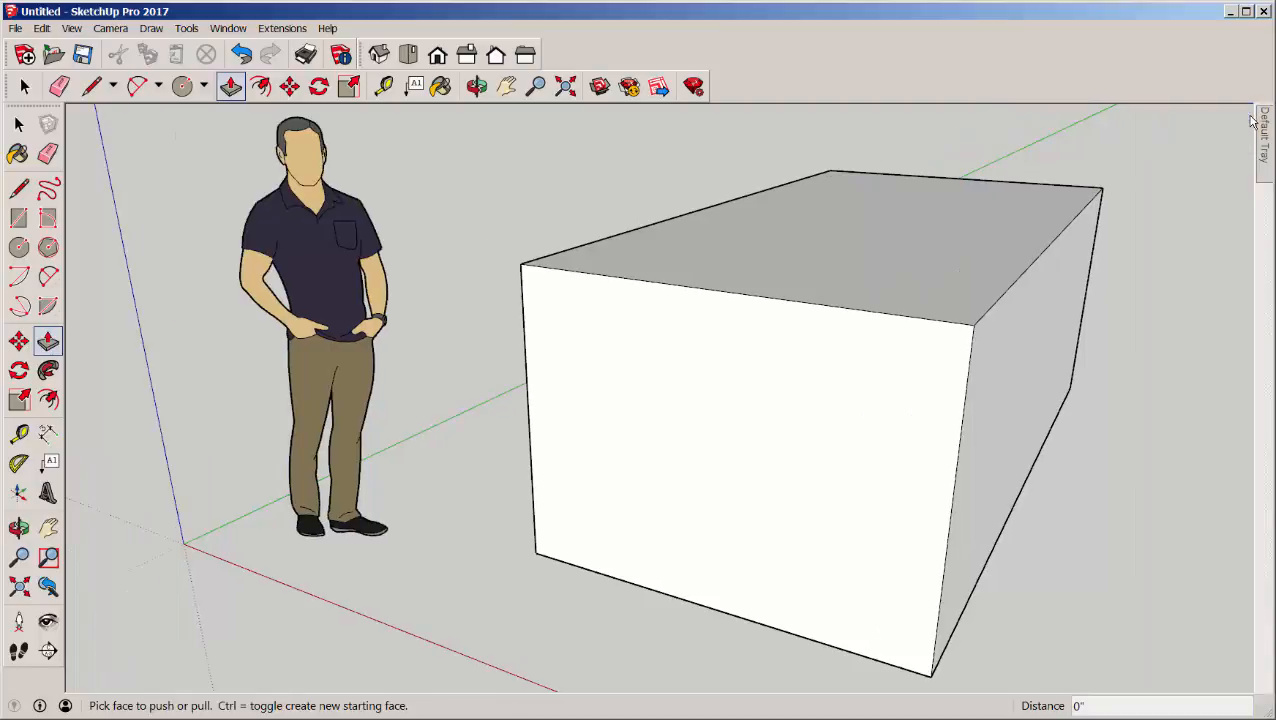
mouse_move(1265, 130)
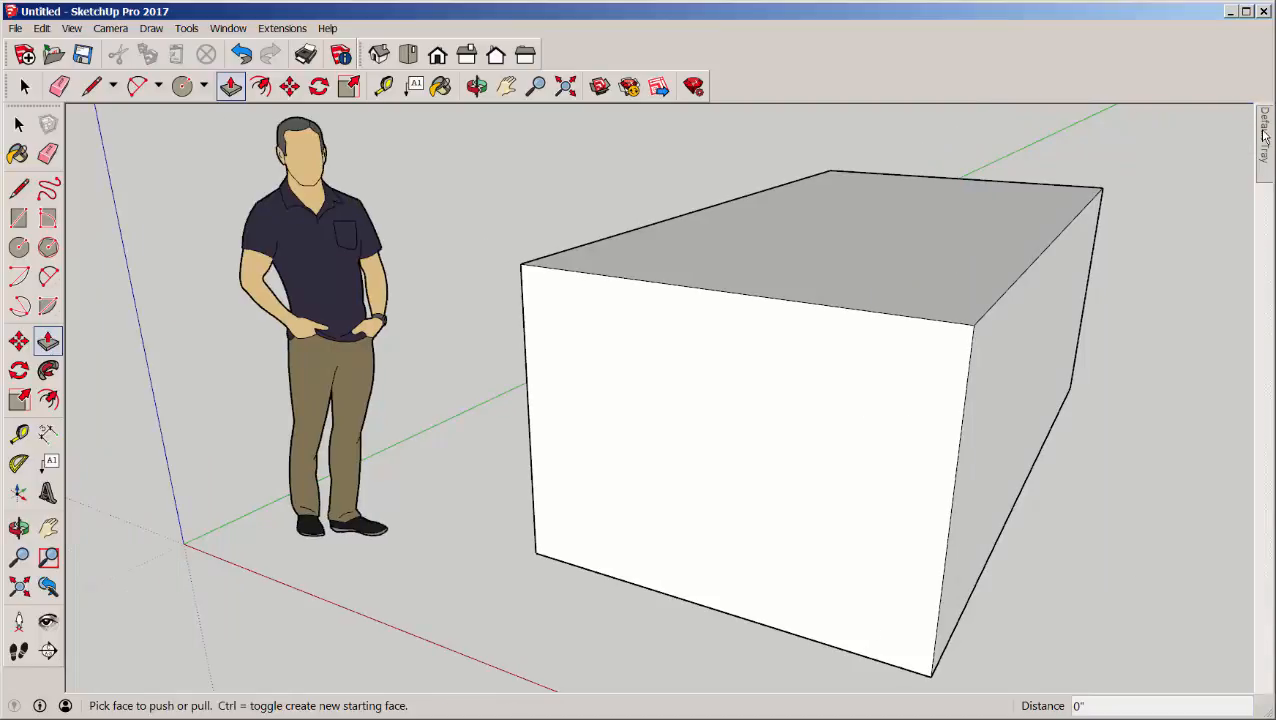
click(1266, 130)
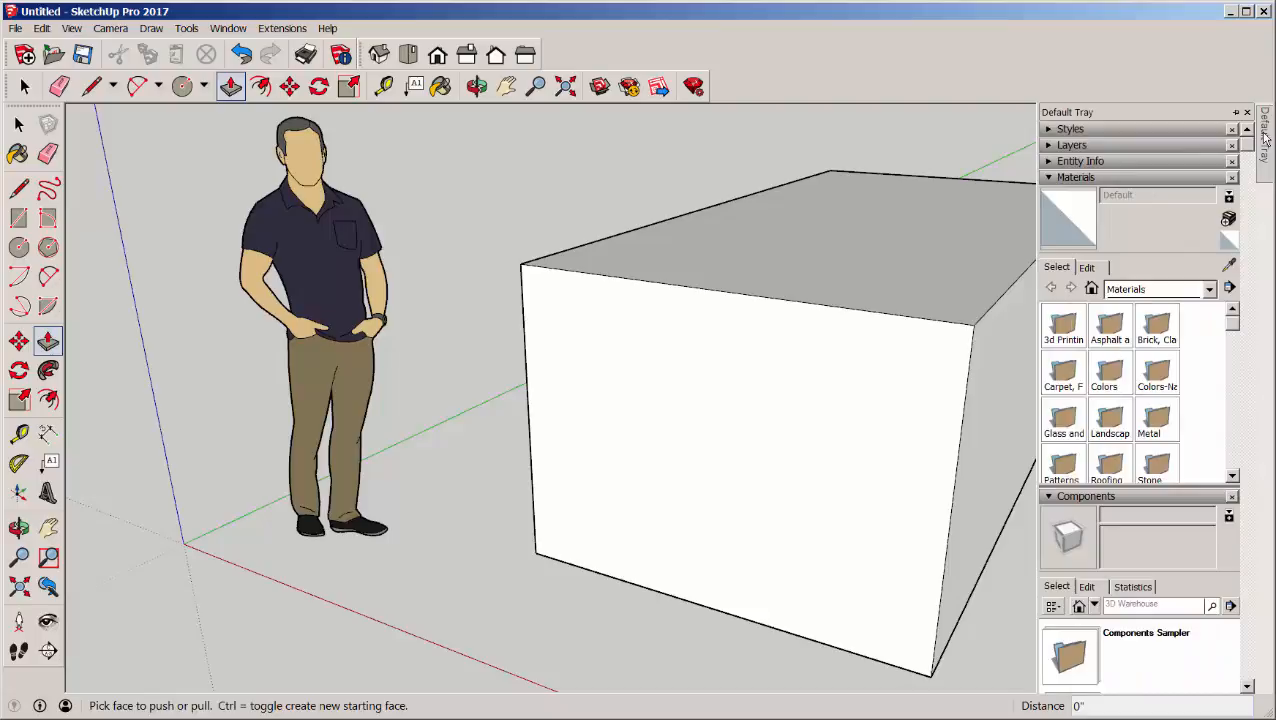